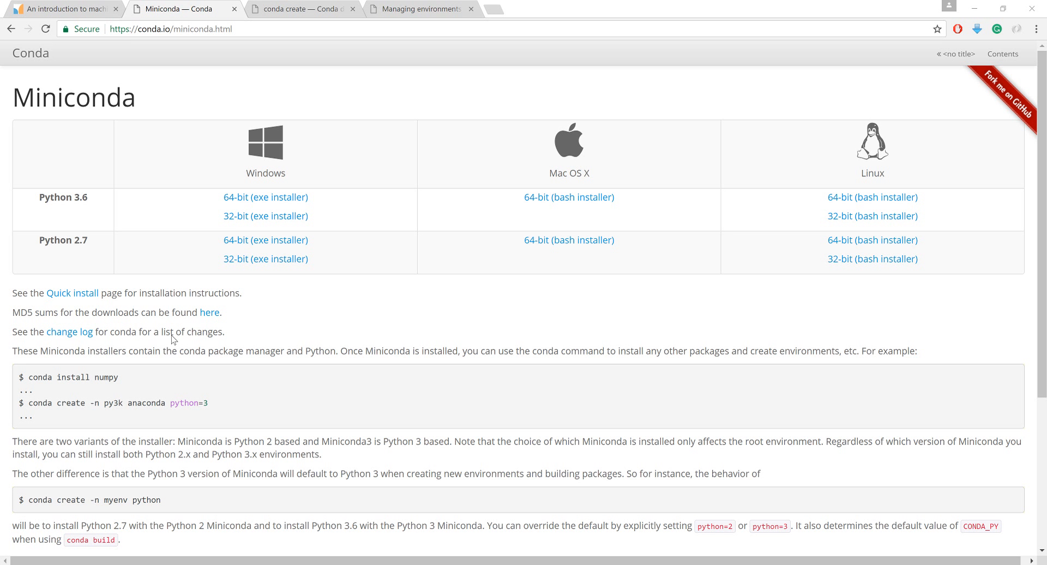
# - Compare the scikit-learn tutorial and Miniconda download tabs, ending on the scikit-learn tutorial
pyautogui.click(64, 8)
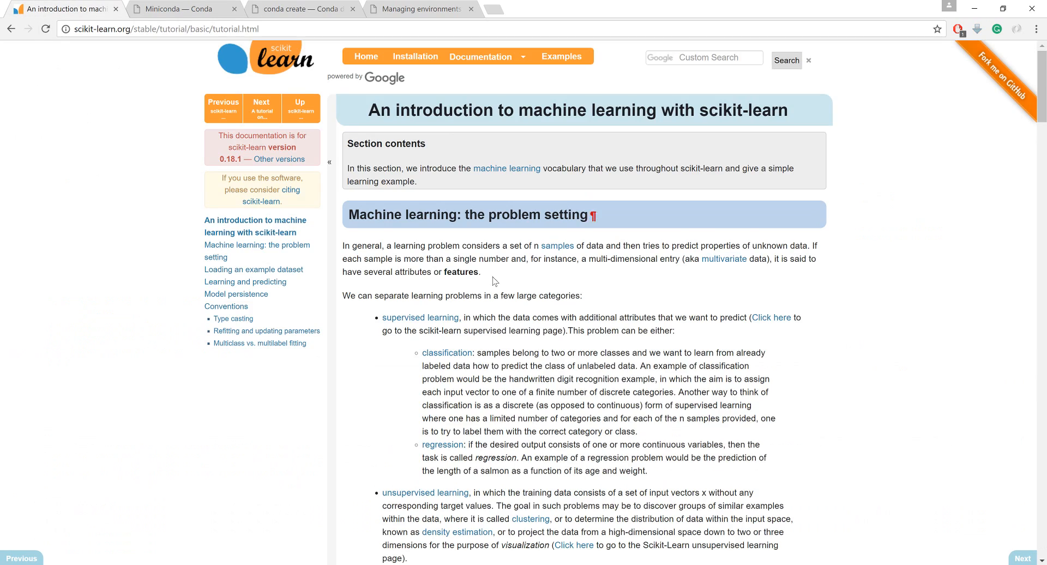
pyautogui.scroll(-3)
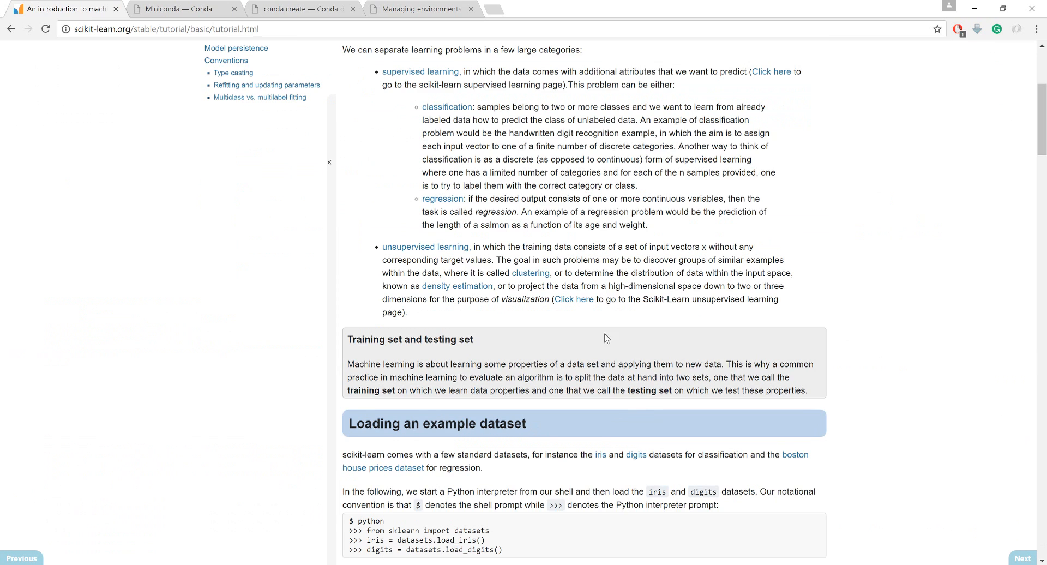
pyautogui.scroll(3)
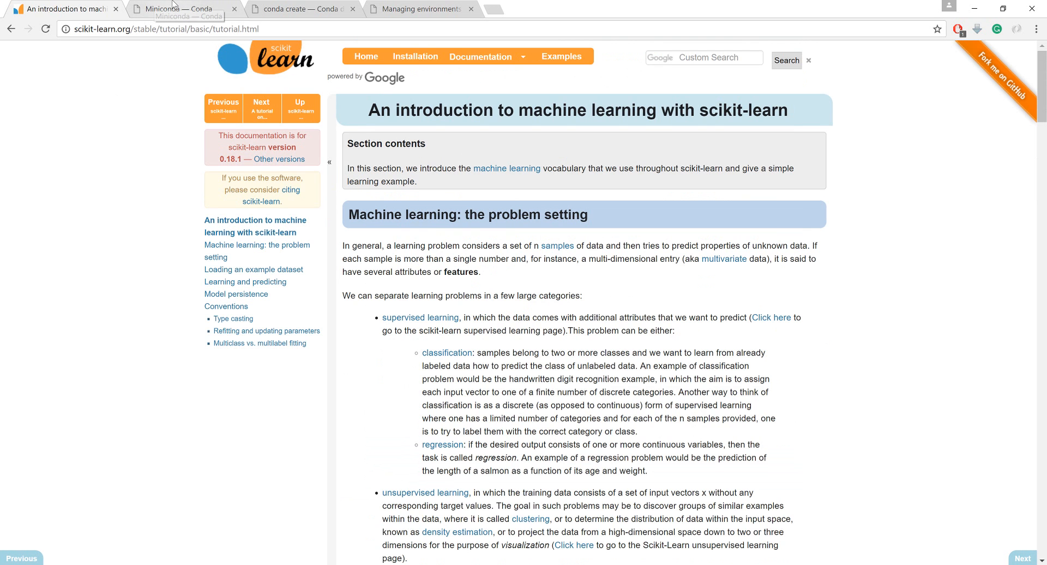
pyautogui.click(181, 9)
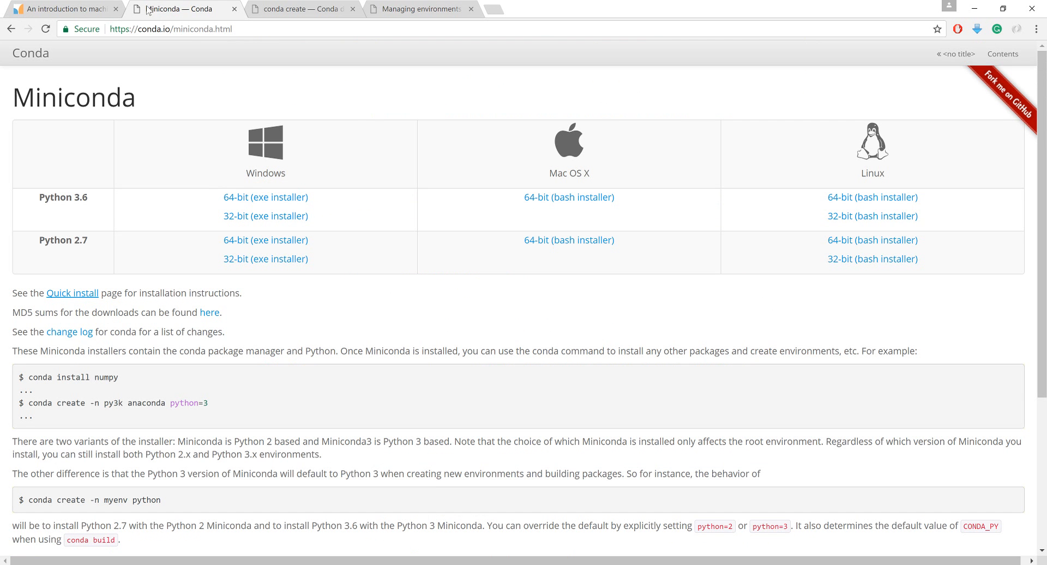
pyautogui.moveTo(138, 164)
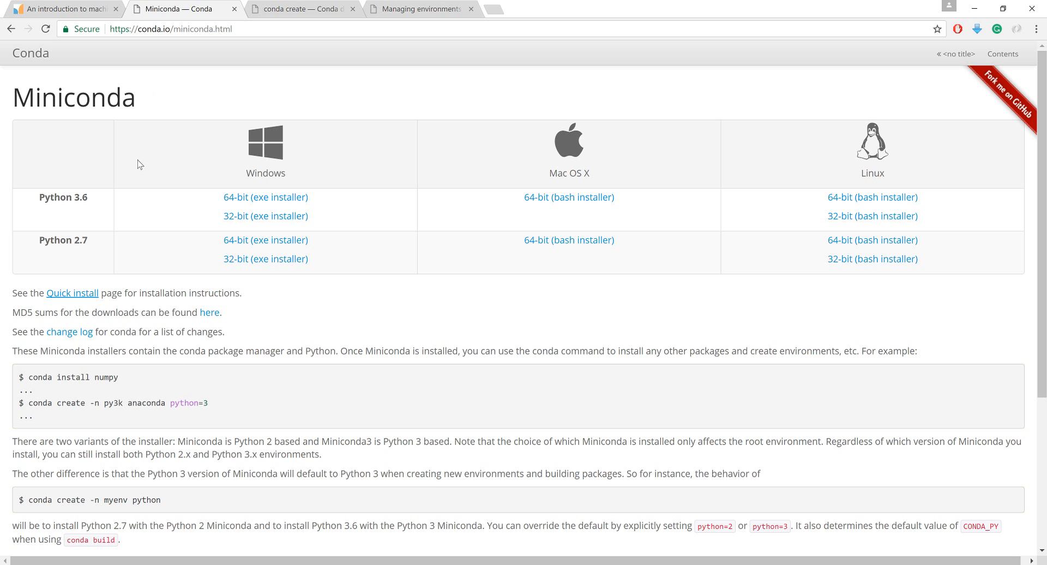
pyautogui.click(63, 8)
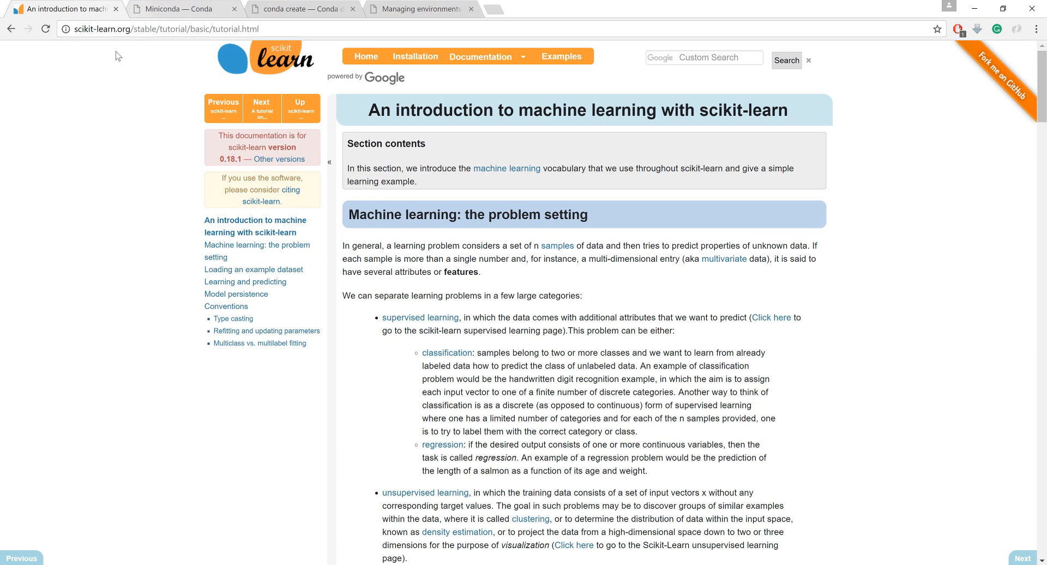
pyautogui.click(181, 9)
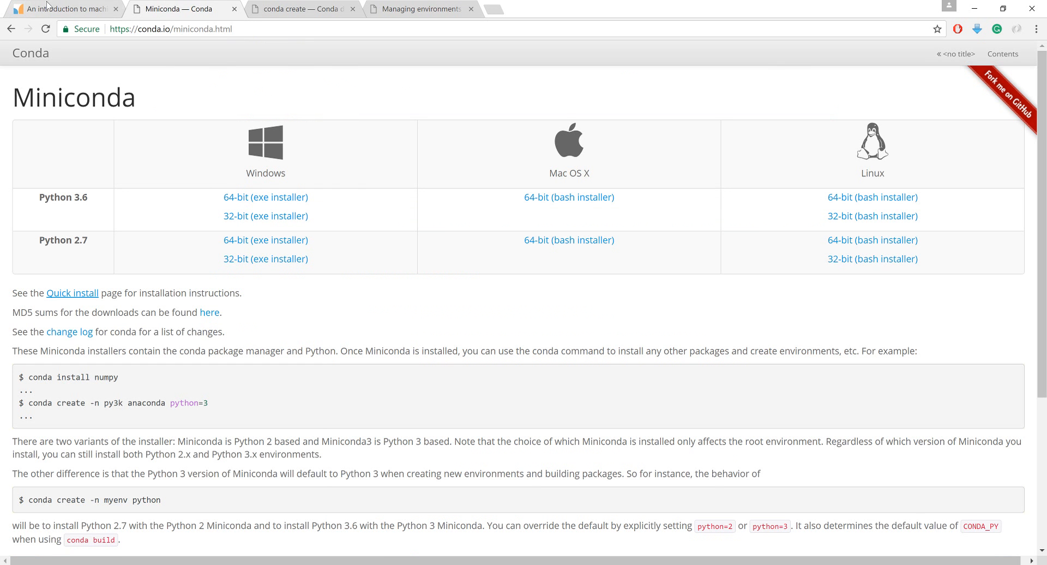
pyautogui.click(60, 8)
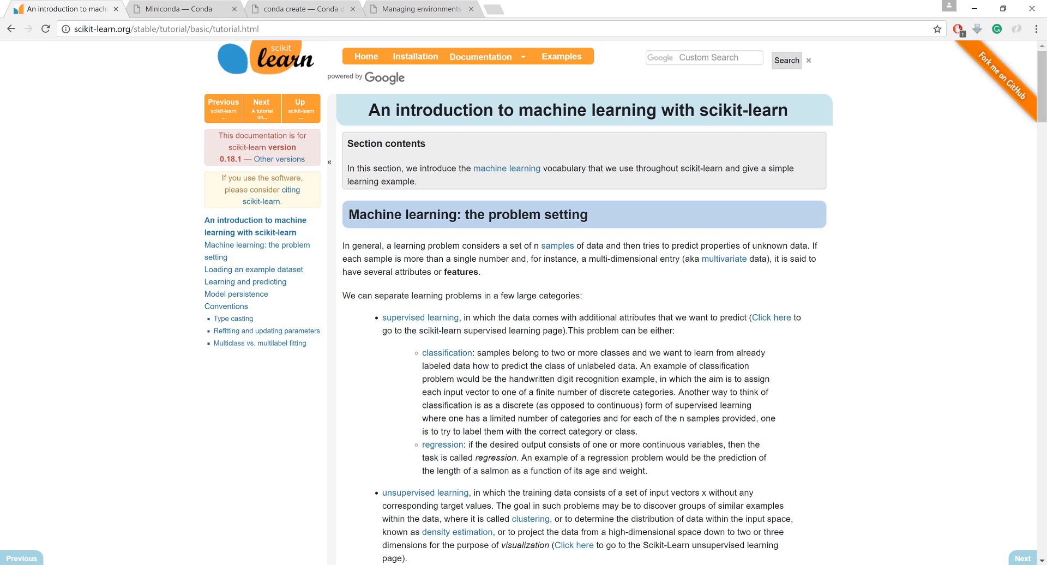
pyautogui.moveTo(244, 426)
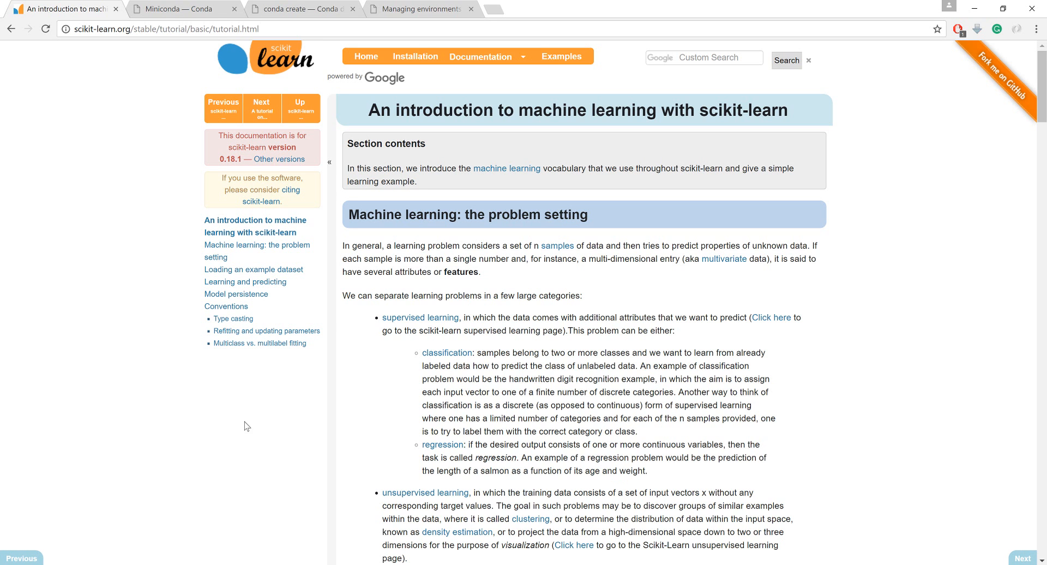
pyautogui.moveTo(164, 9)
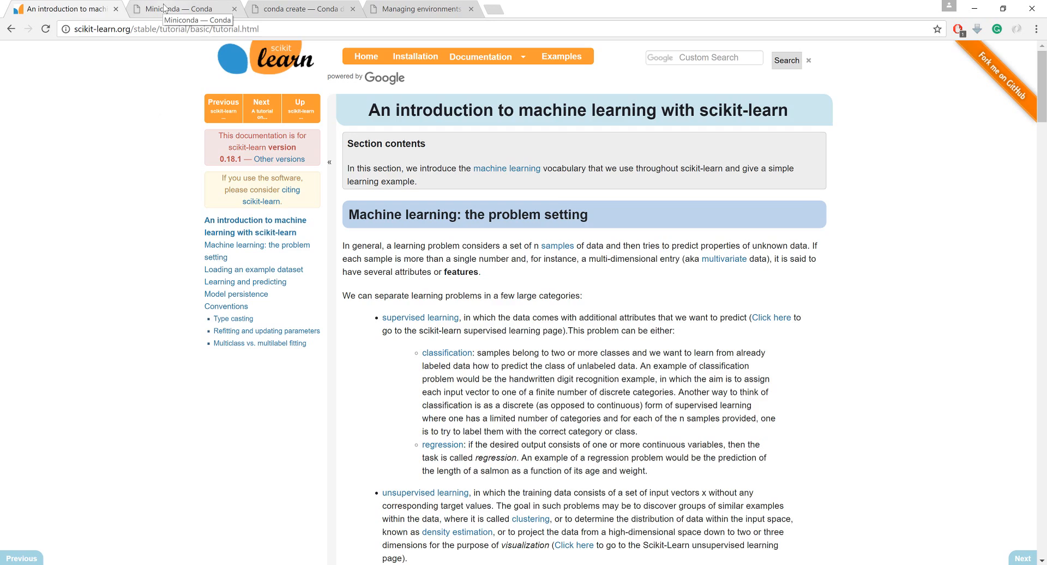
# - Show the Miniconda download page listing the Python 3.6 and 2.7 installers
pyautogui.click(180, 9)
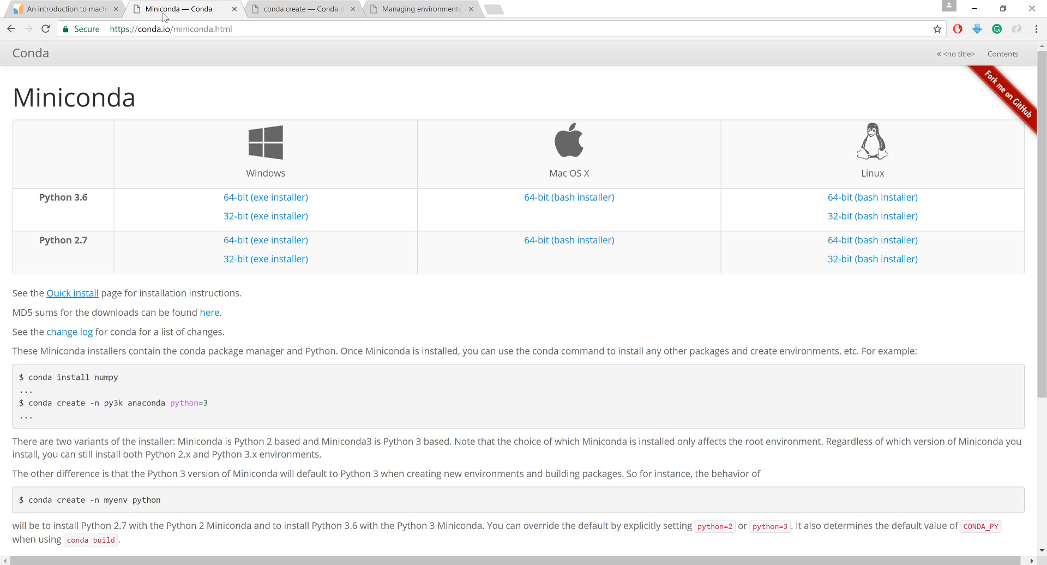
pyautogui.moveTo(164, 29)
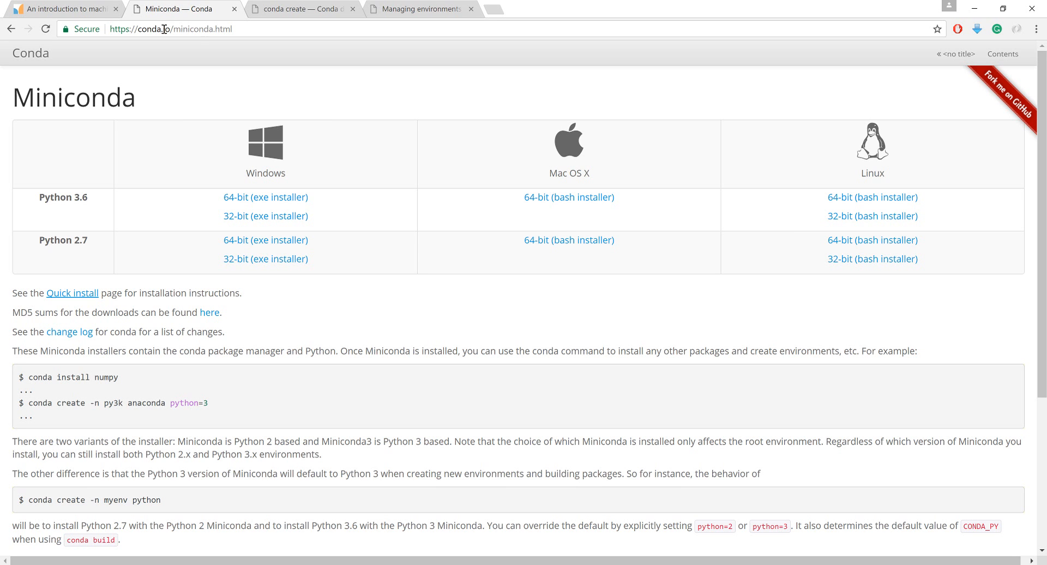
pyautogui.moveTo(164, 30)
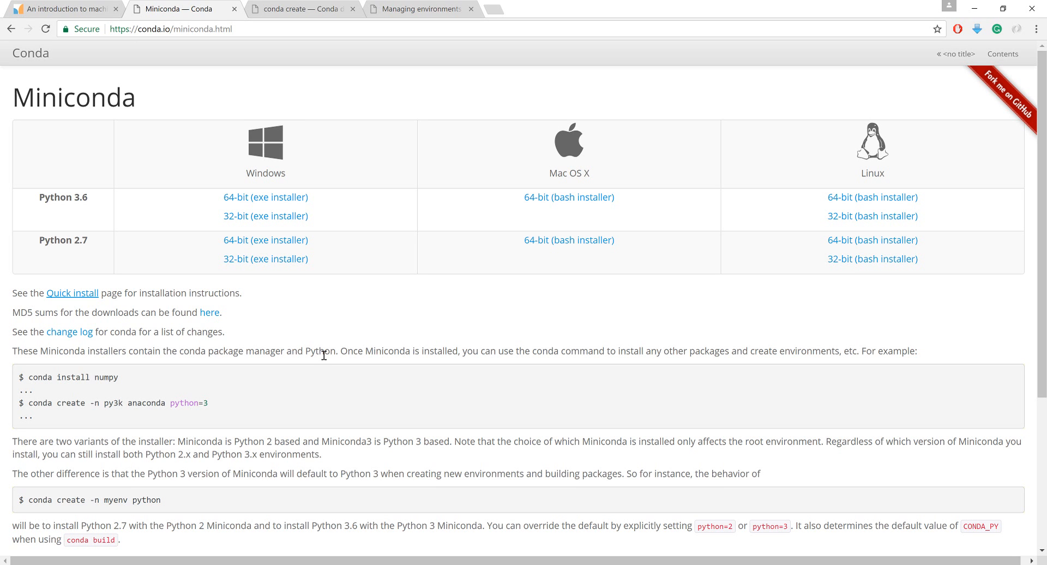
pyautogui.moveTo(408, 222)
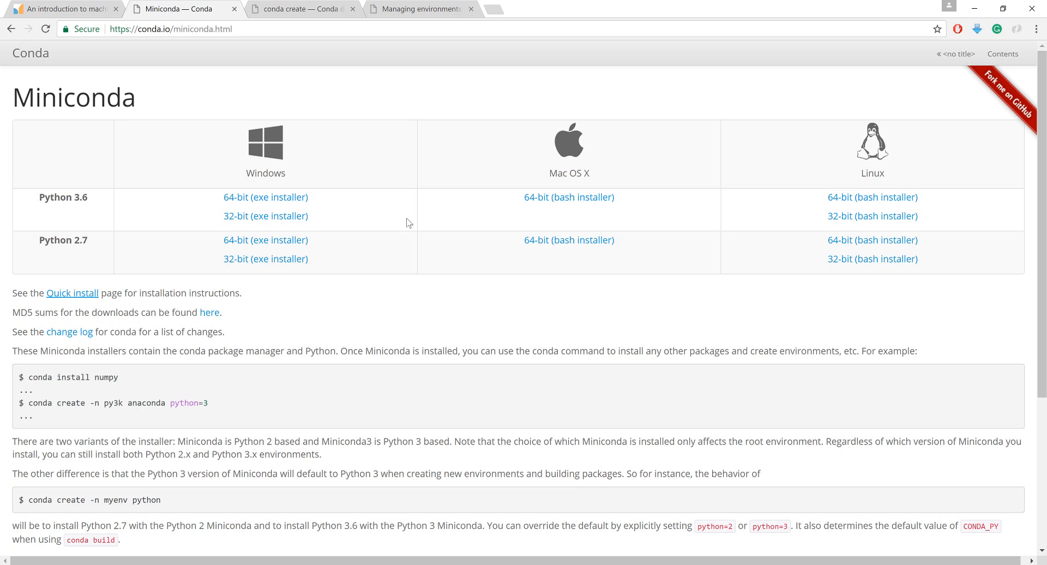
pyautogui.moveTo(265, 197)
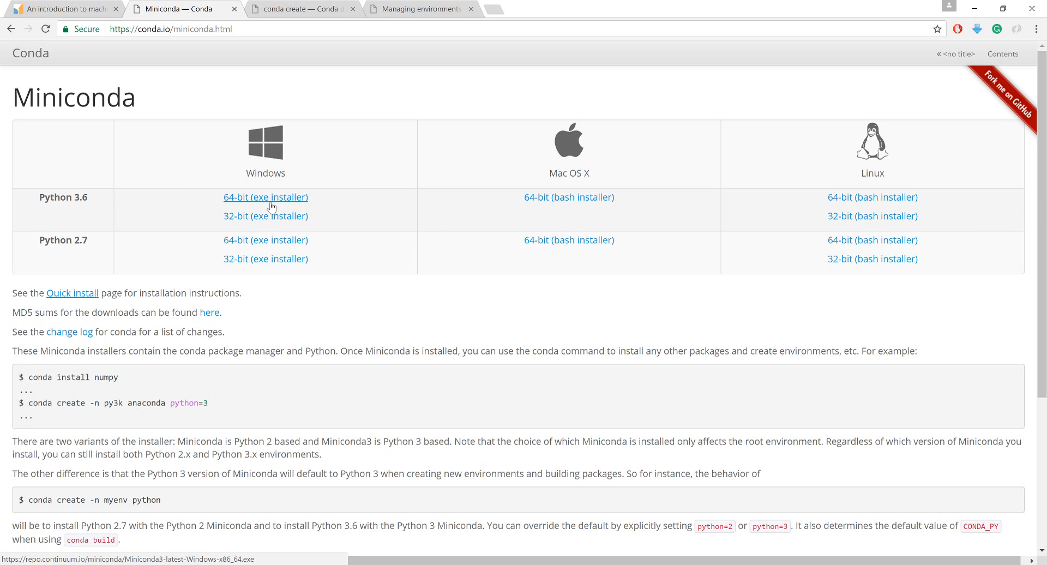
pyautogui.moveTo(269, 204)
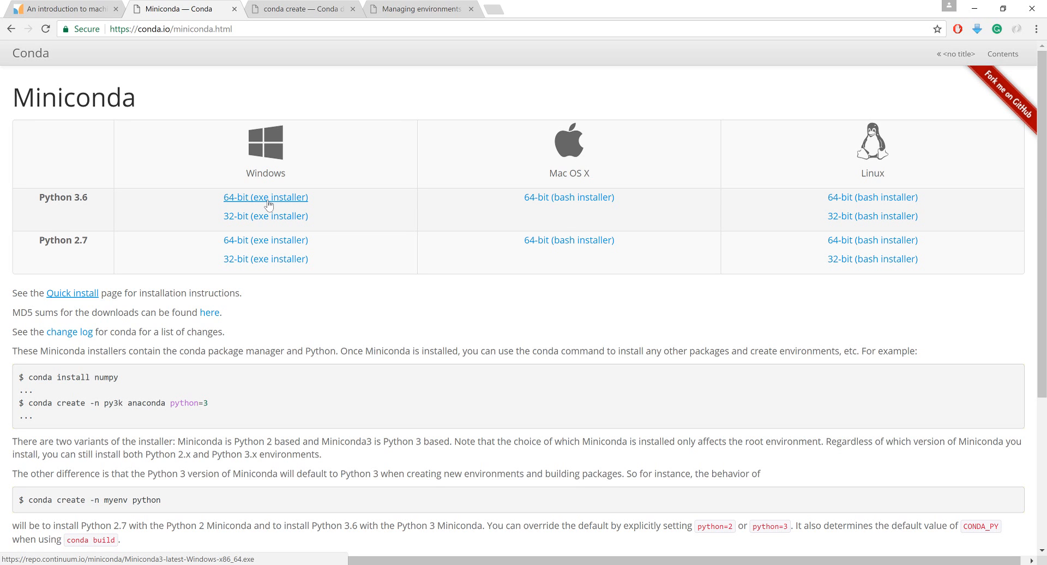
pyautogui.moveTo(273, 208)
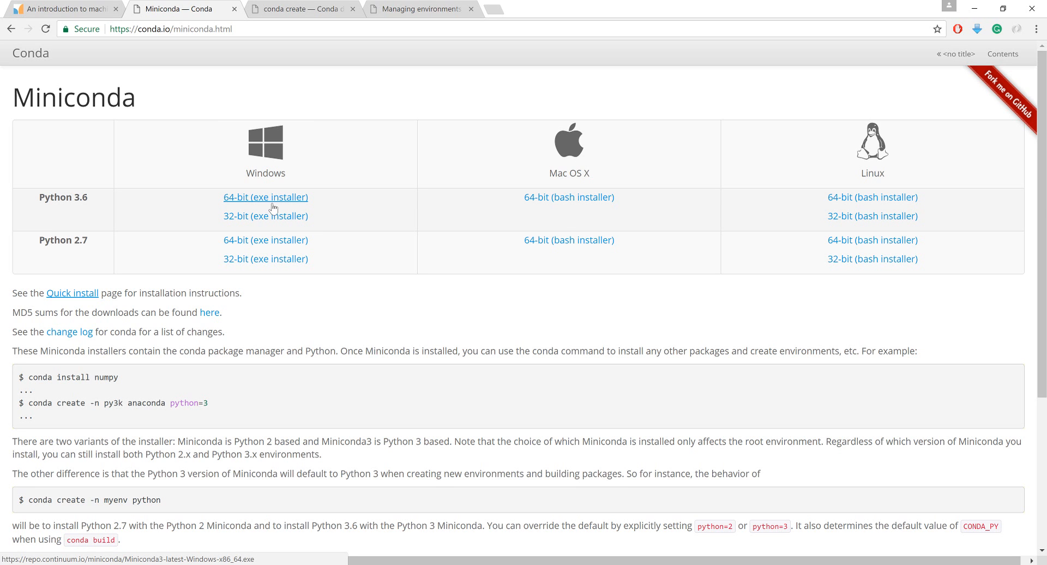
pyautogui.moveTo(270, 209)
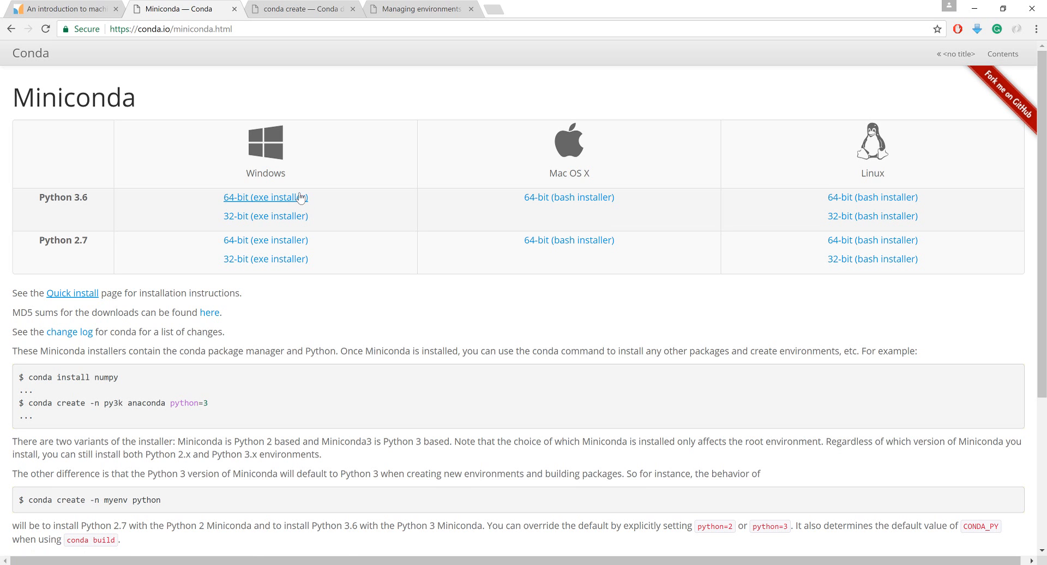
pyautogui.moveTo(270, 208)
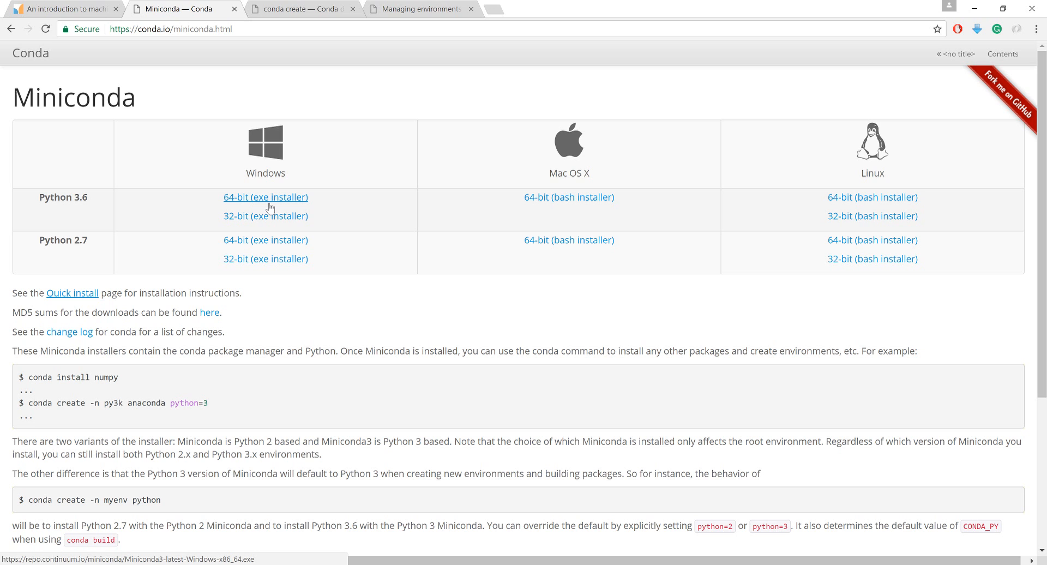
pyautogui.moveTo(268, 205)
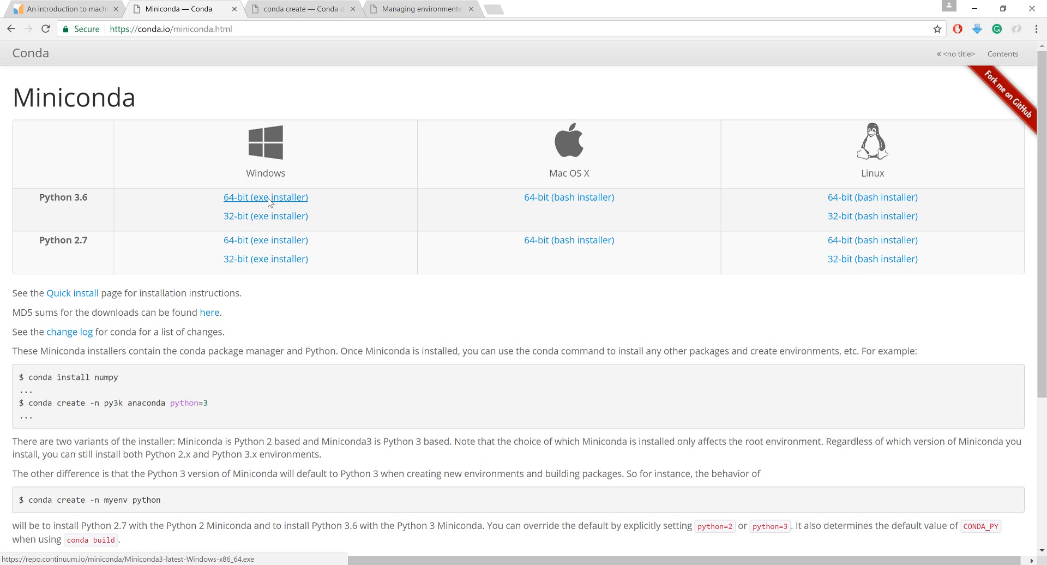
pyautogui.click(265, 197)
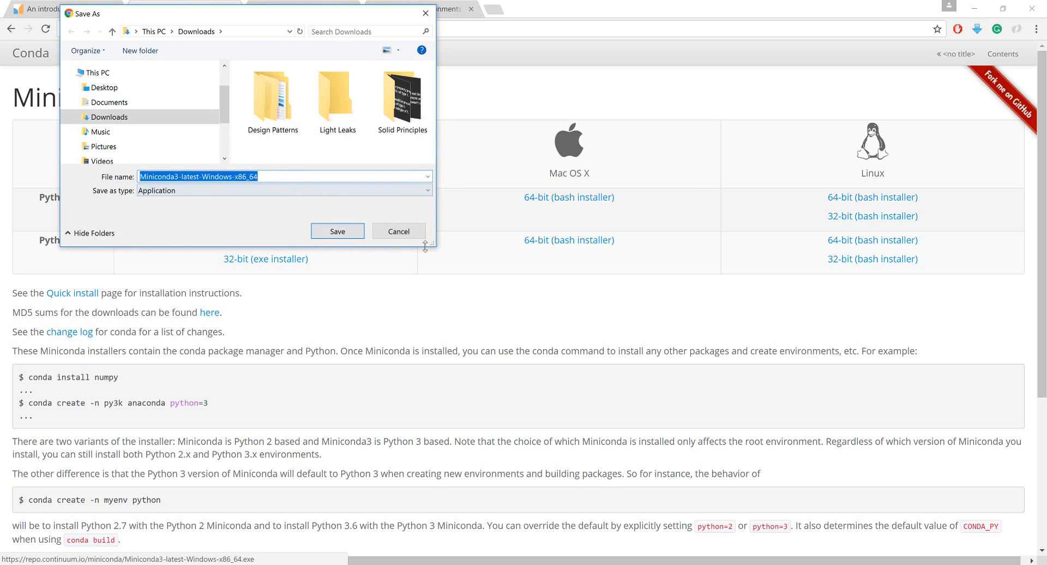
pyautogui.click(104, 87)
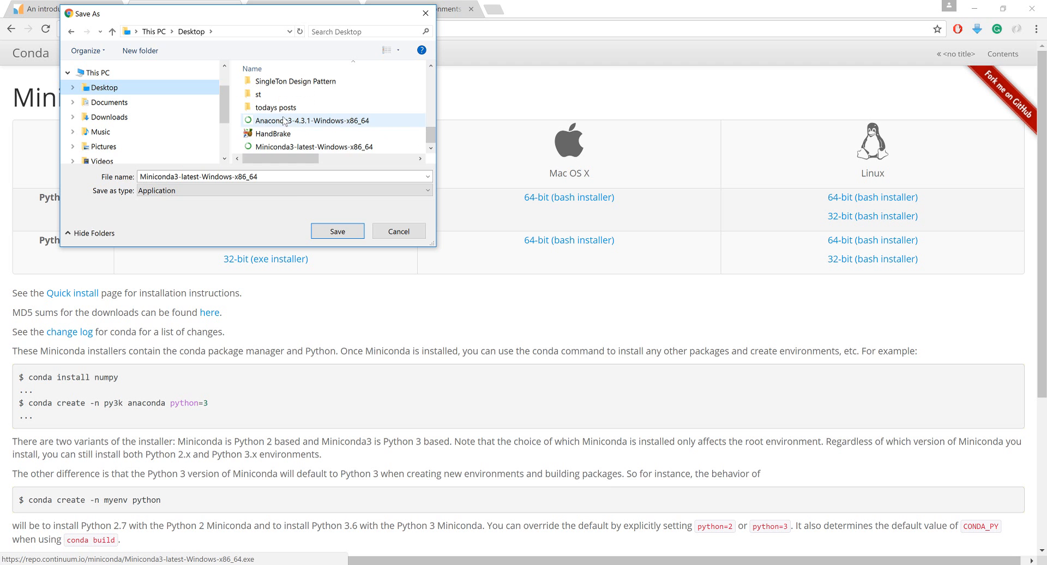
pyautogui.click(398, 231)
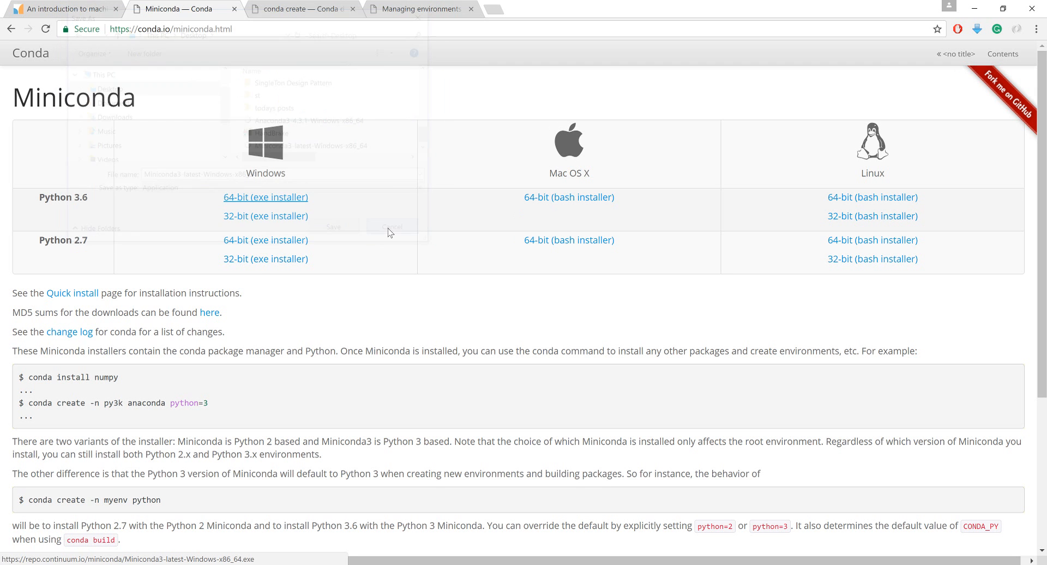
pyautogui.click(391, 227)
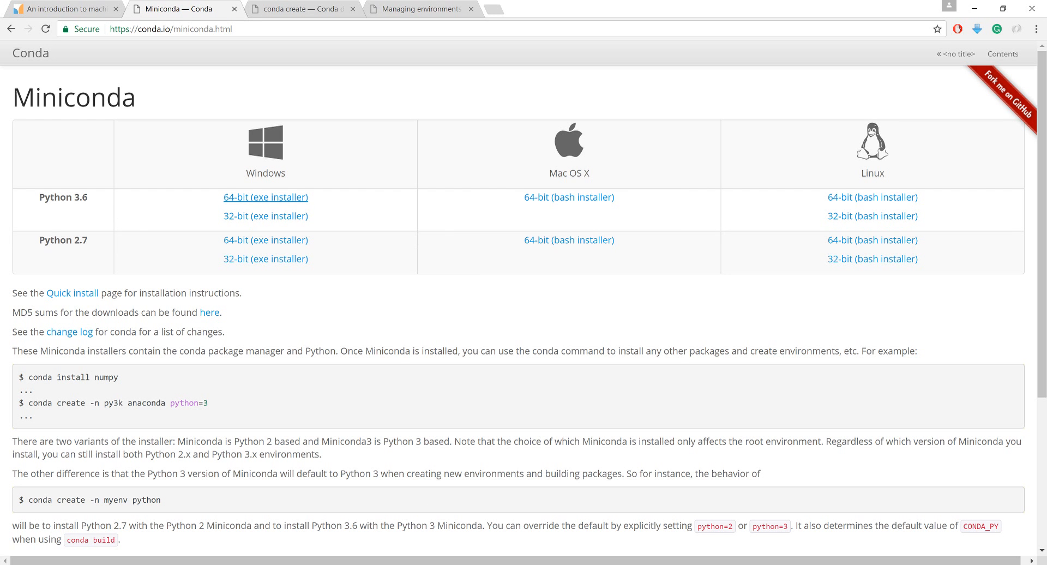
# - Accept the license, keep the default folder and both advanced options, and start installing
pyautogui.click(265, 196)
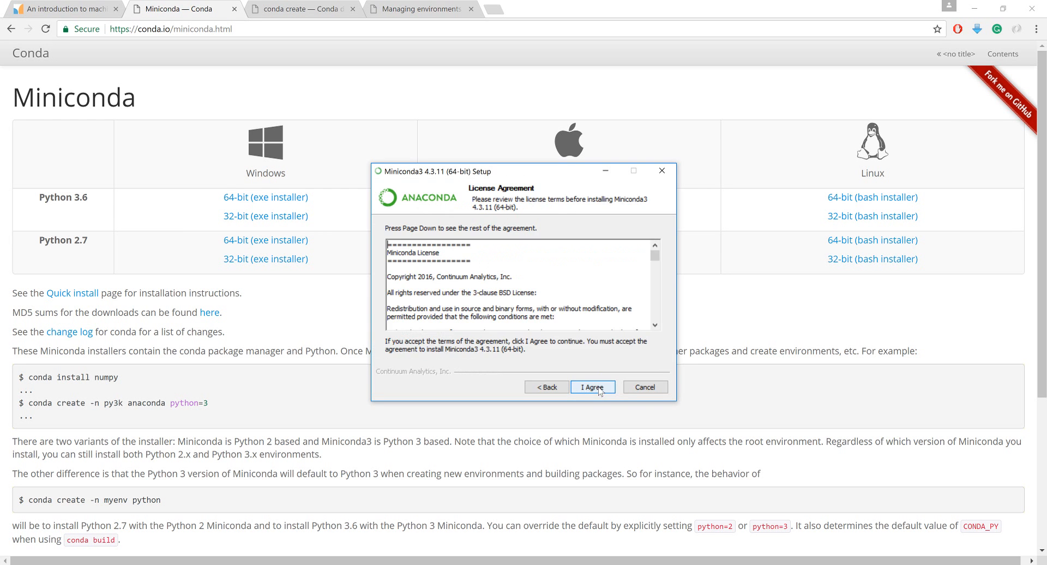
pyautogui.click(592, 387)
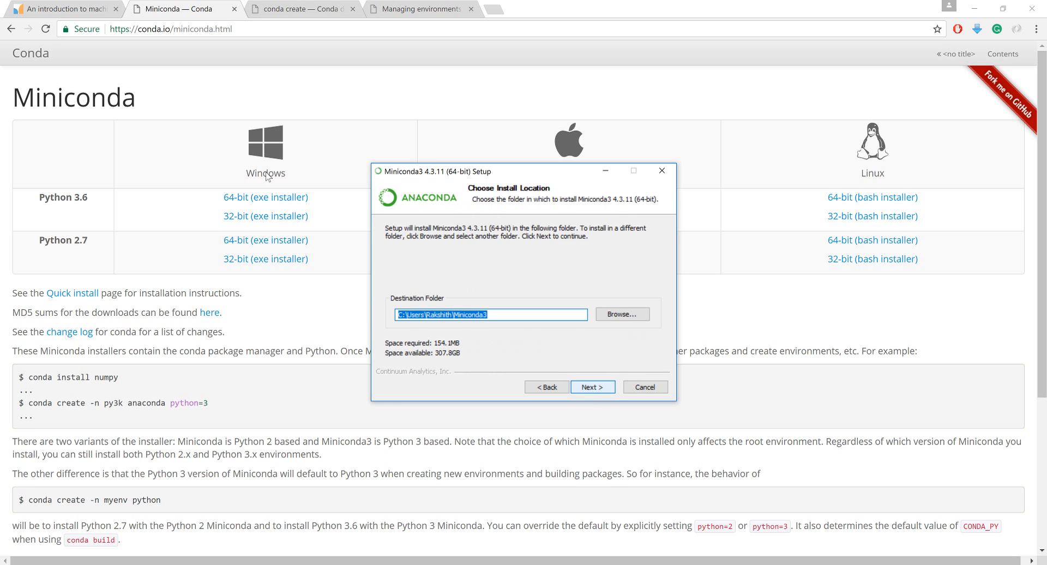
pyautogui.click(591, 387)
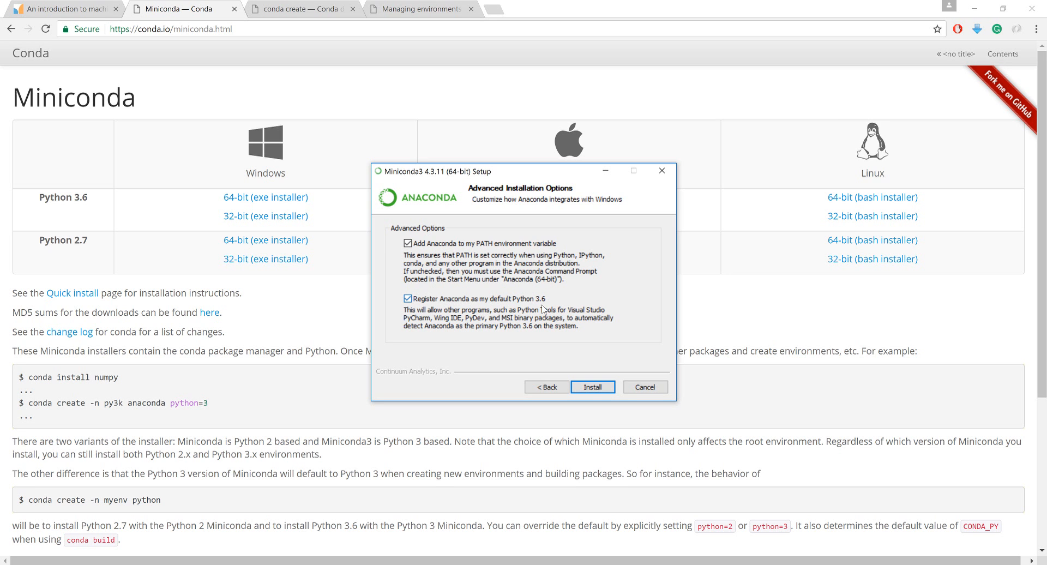
pyautogui.click(591, 387)
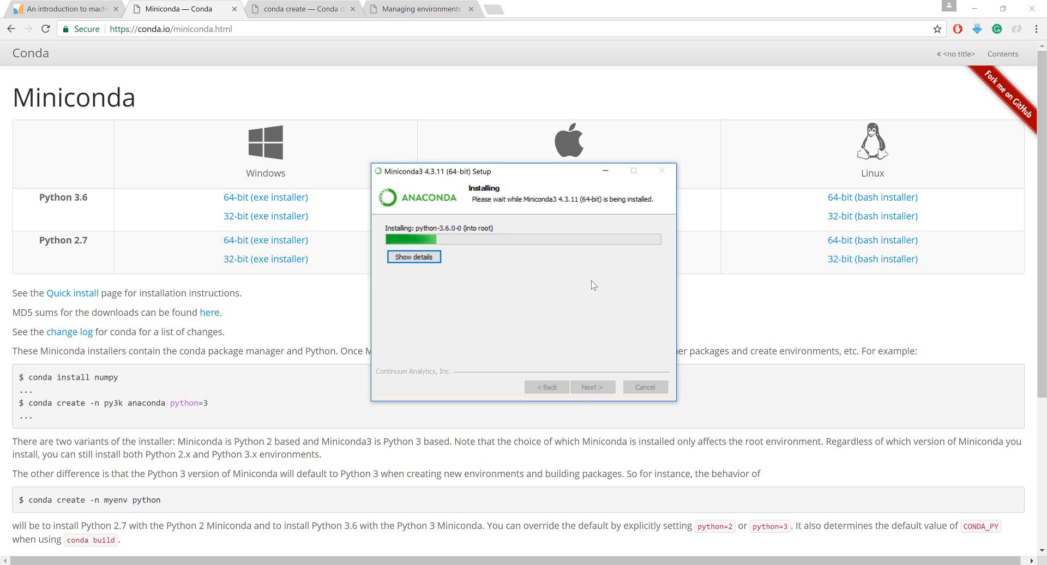
pyautogui.moveTo(558, 298)
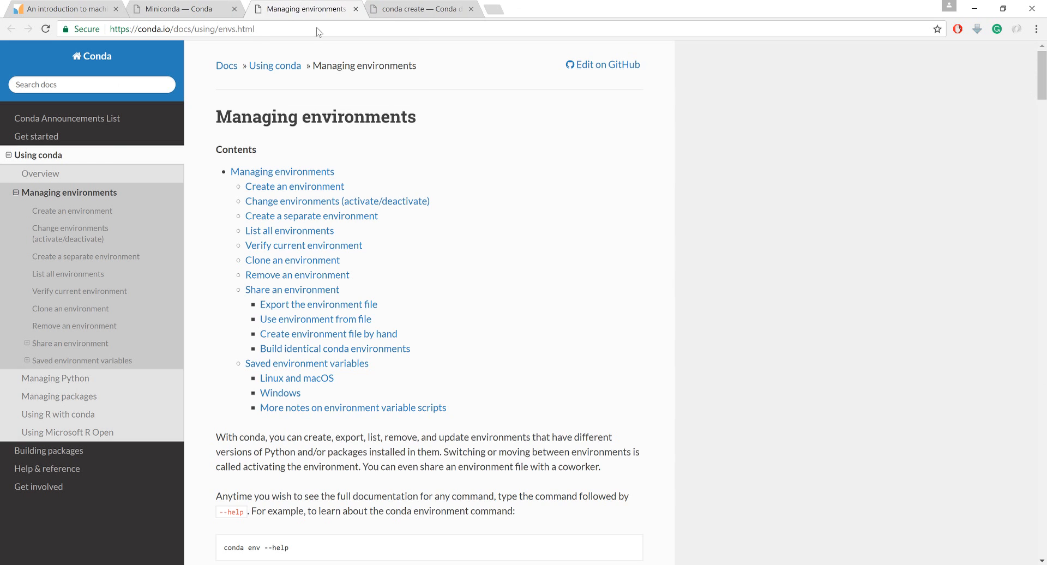
# - Scroll the conda docs to the 'Create an environment' section
pyautogui.scroll(-3)
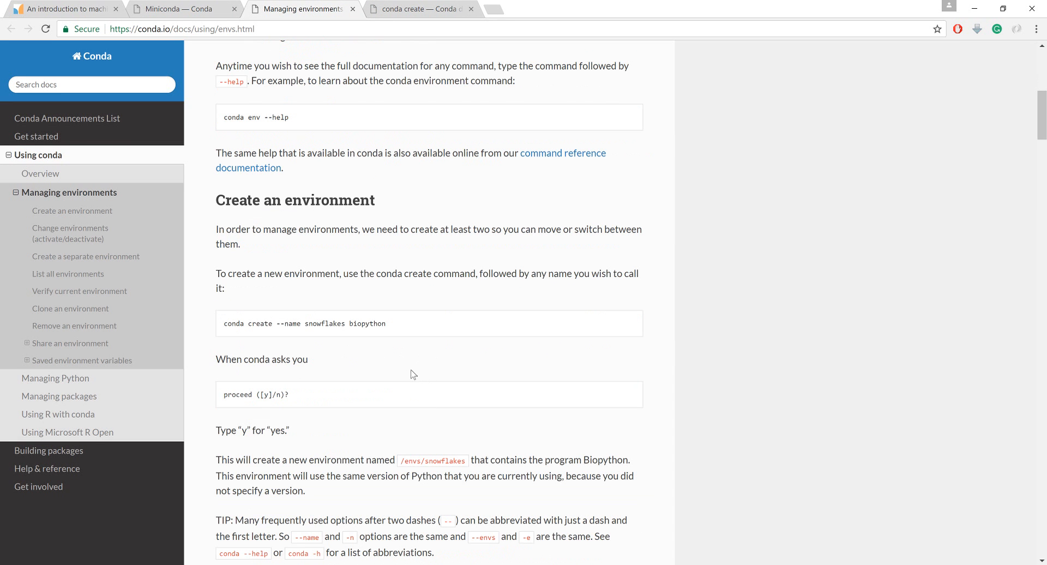
pyautogui.moveTo(403, 339)
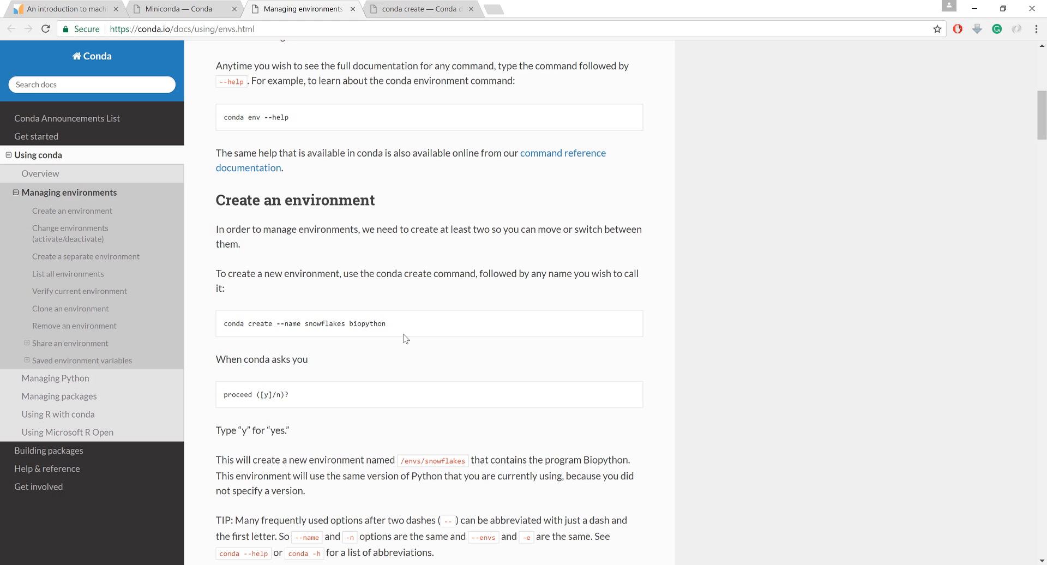
pyautogui.moveTo(470, 365)
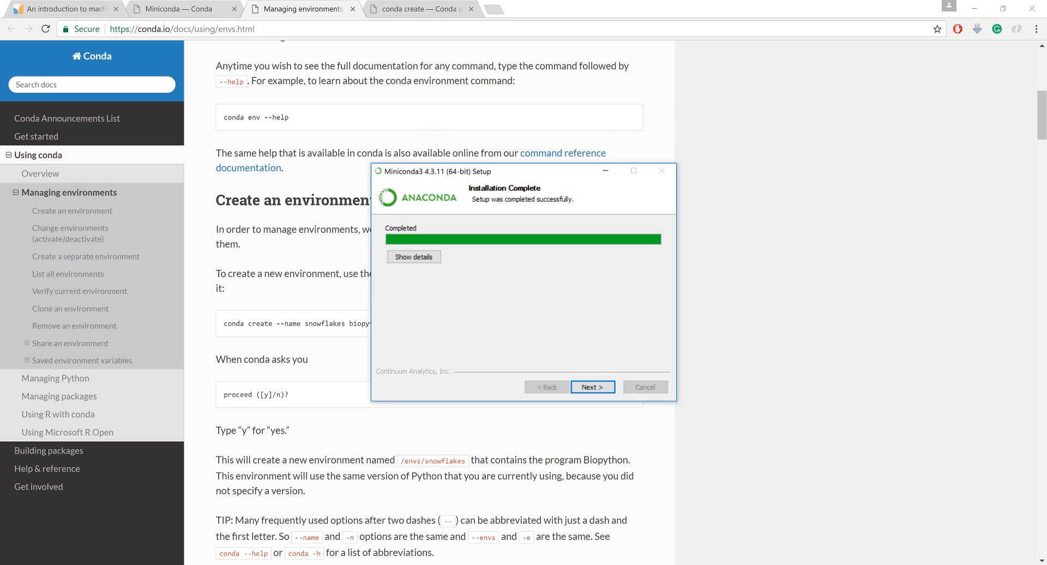
# - Finish and close the Miniconda installer, then find Anaconda Prompt in the Start menu
pyautogui.click(592, 386)
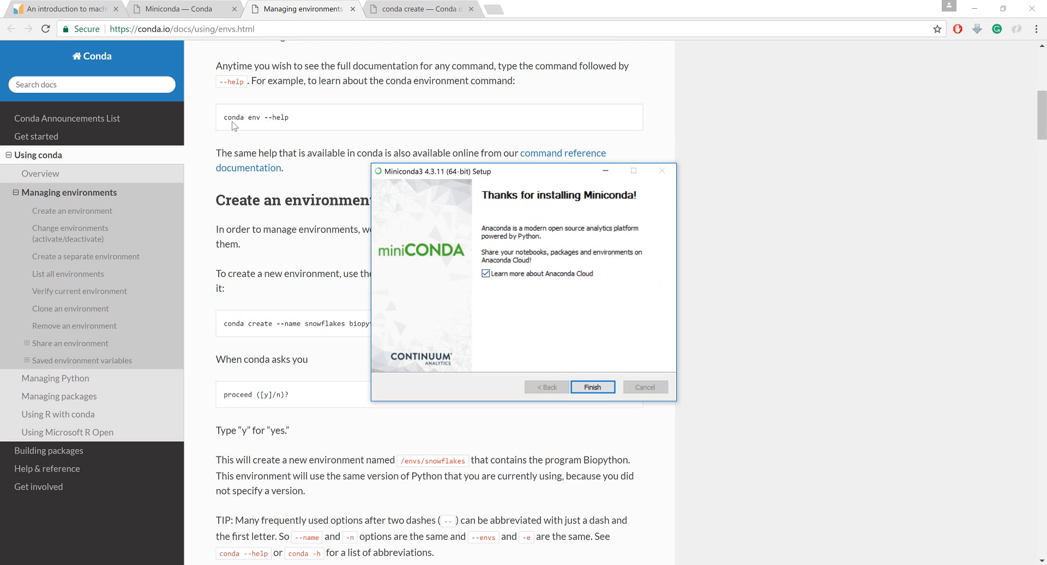
pyautogui.click(592, 386)
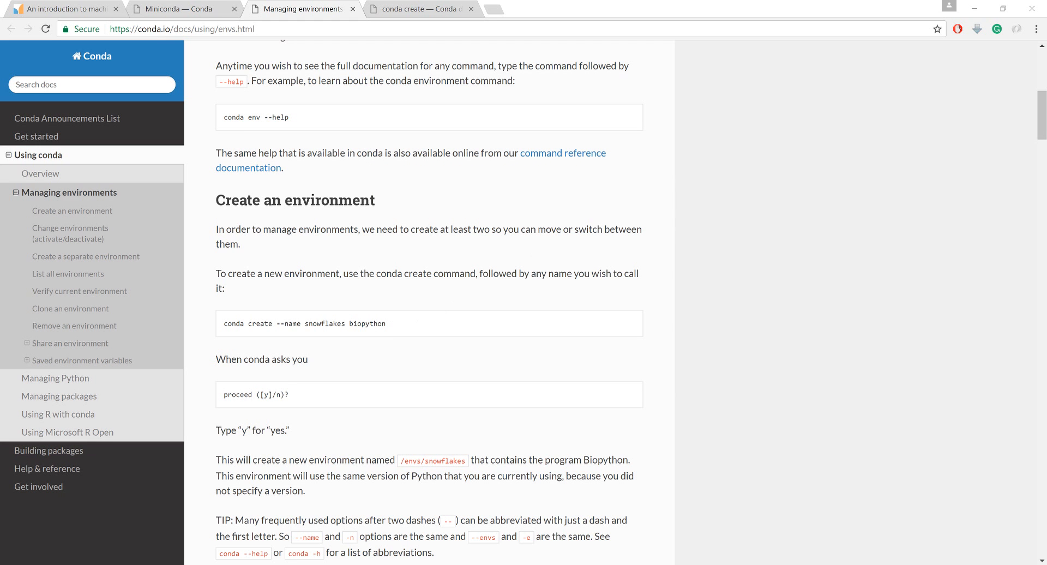
pyautogui.click(6, 561)
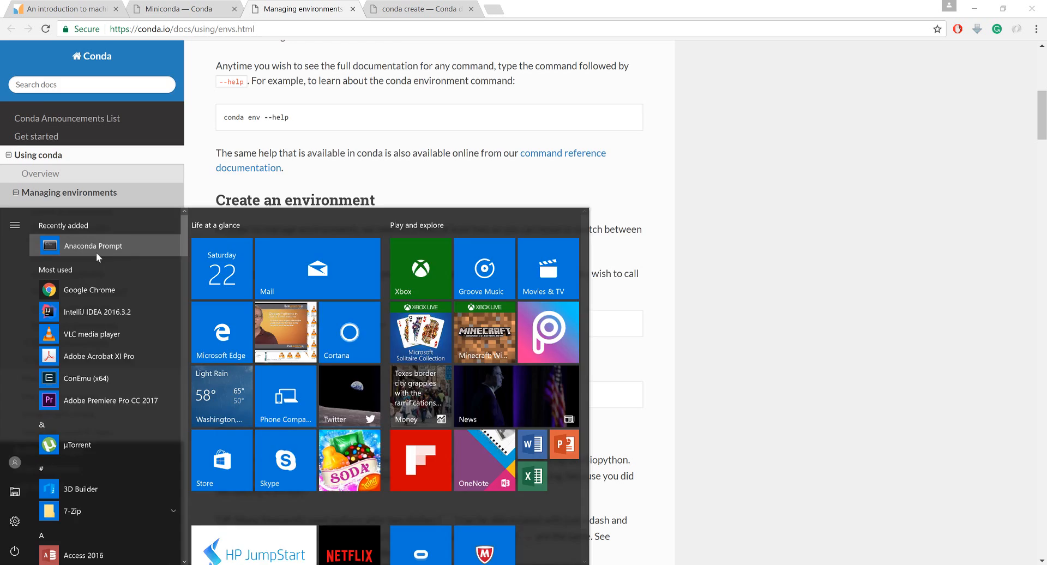
# - Launch Anaconda Prompt, start Python 3.6.0, then exit() back to the conda prompt
pyautogui.click(94, 246)
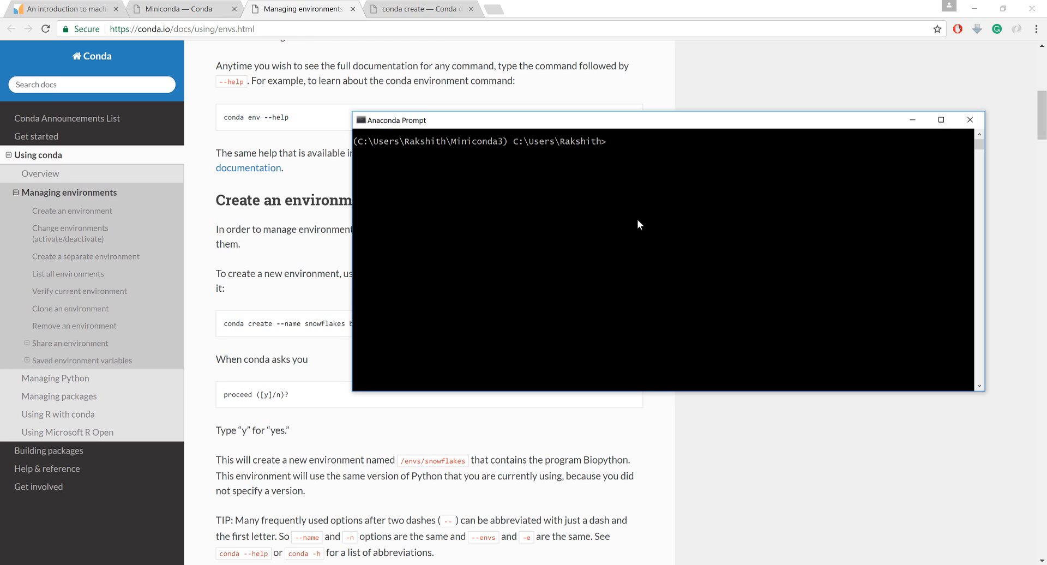
pyautogui.write('py')
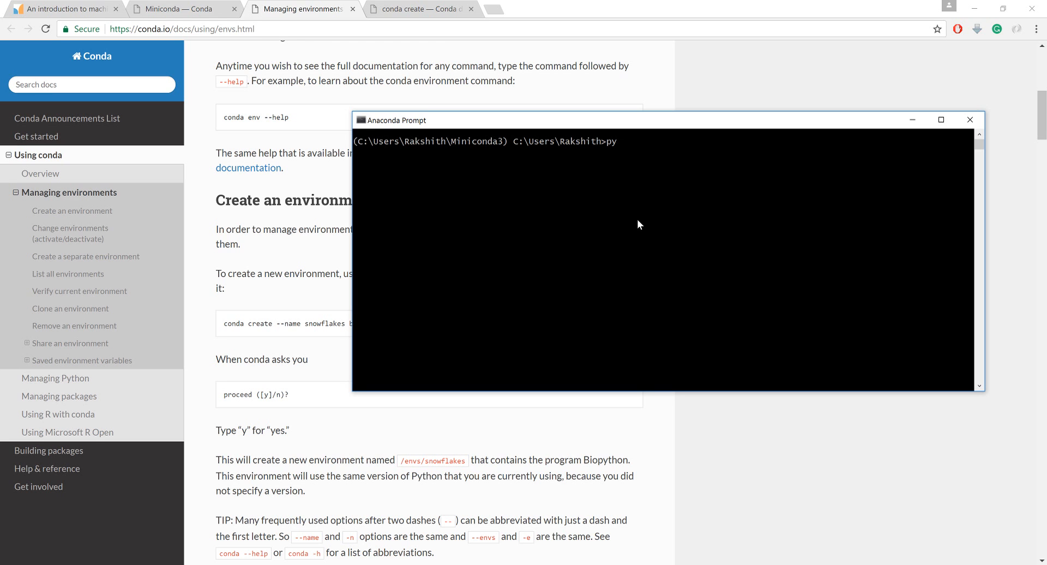
pyautogui.press('Return')
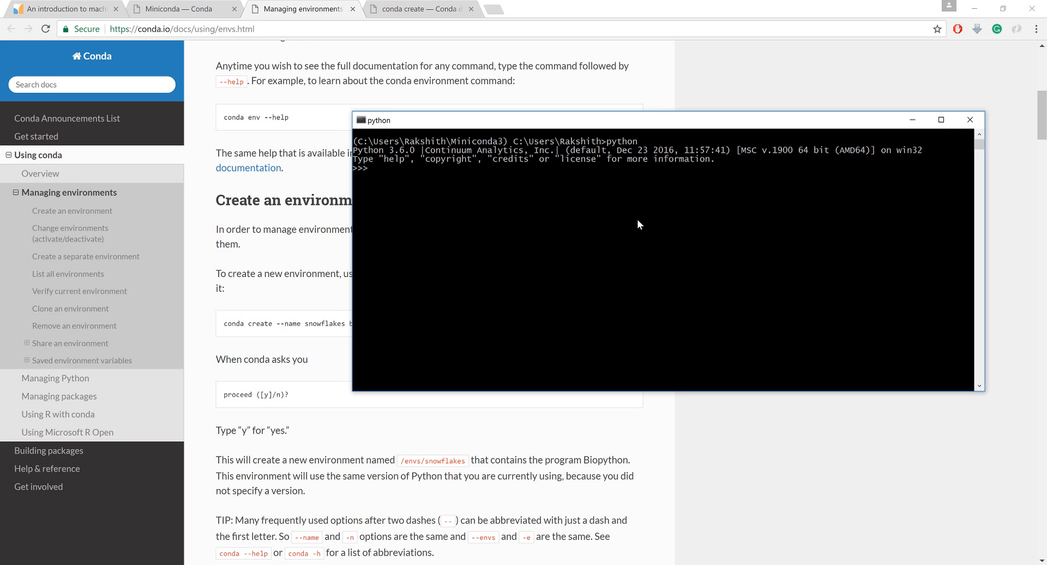
pyautogui.write('exit()')
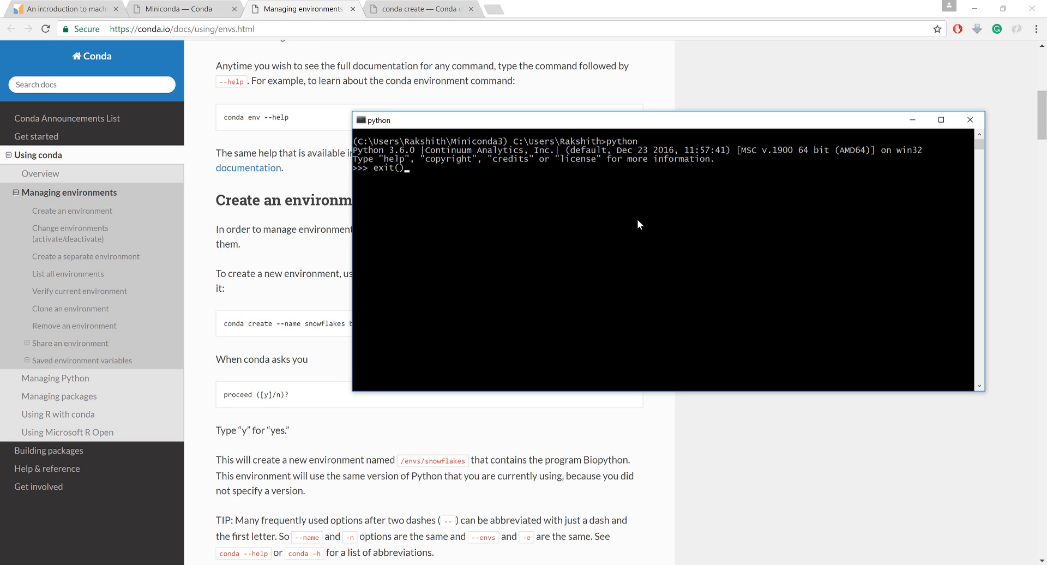
pyautogui.press('Return')
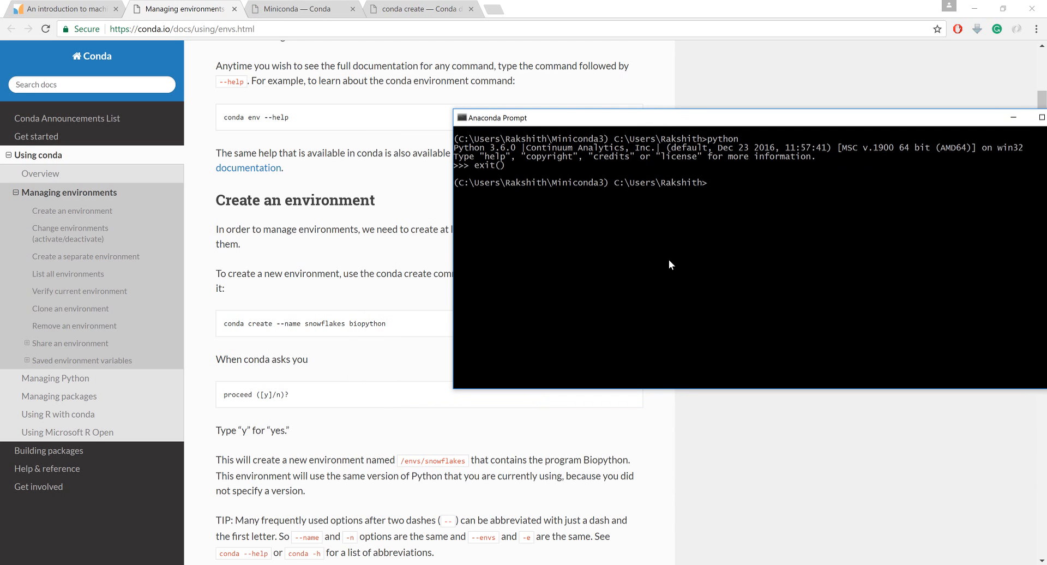
# - Run 'conda create --name Machinelearning scikit-learn', correcting typos along the way
pyautogui.write('cre')
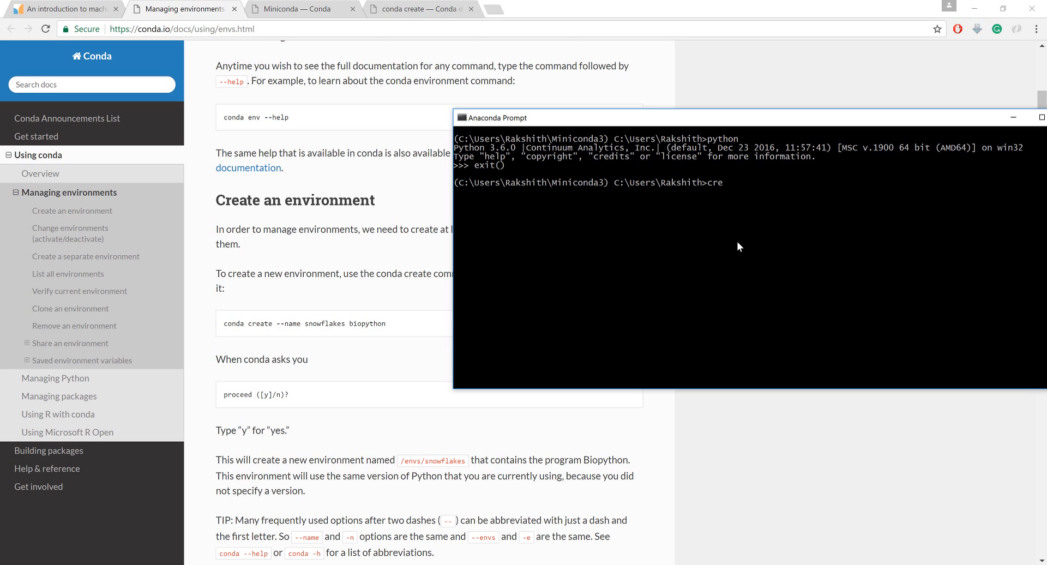
pyautogui.press('Backspace')
pyautogui.write('conda')
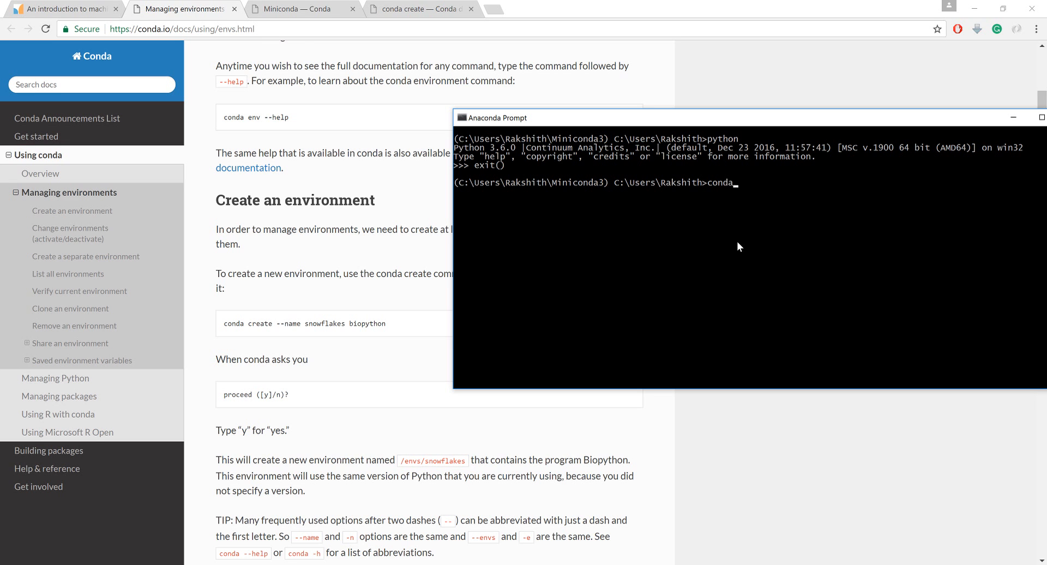
pyautogui.write('cr')
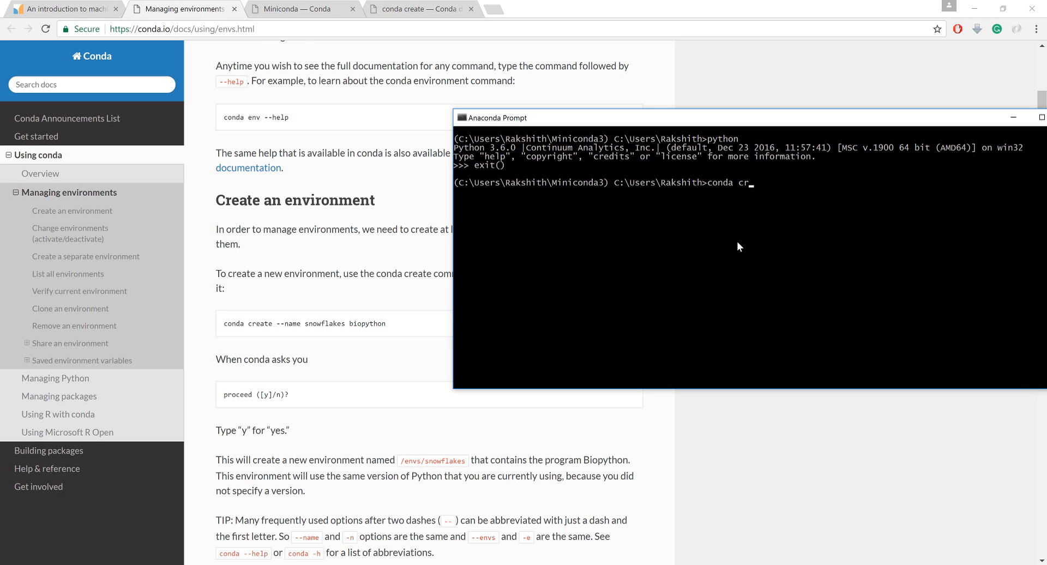
pyautogui.press('Backspace')
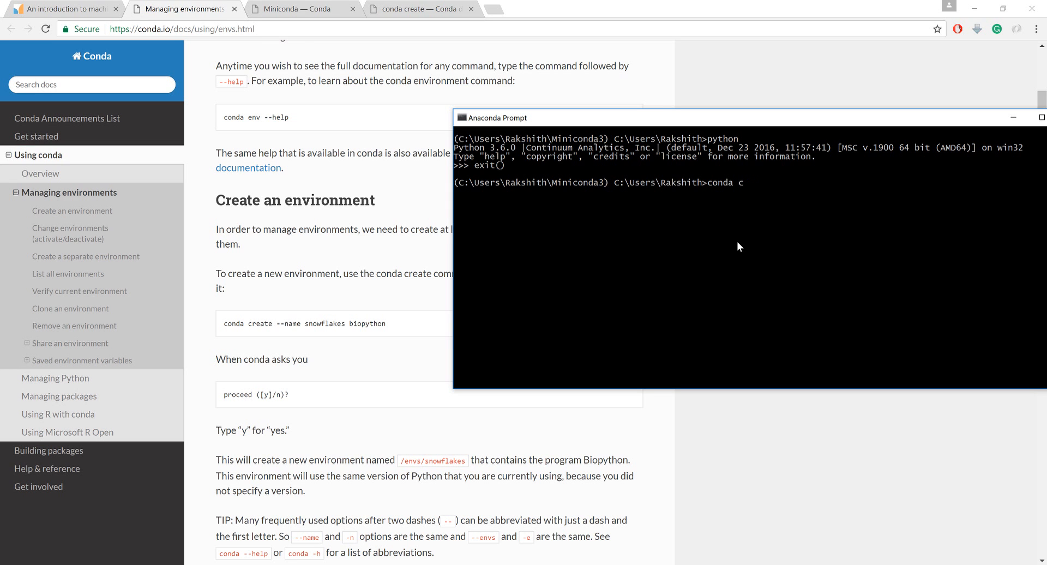
pyautogui.write('reate')
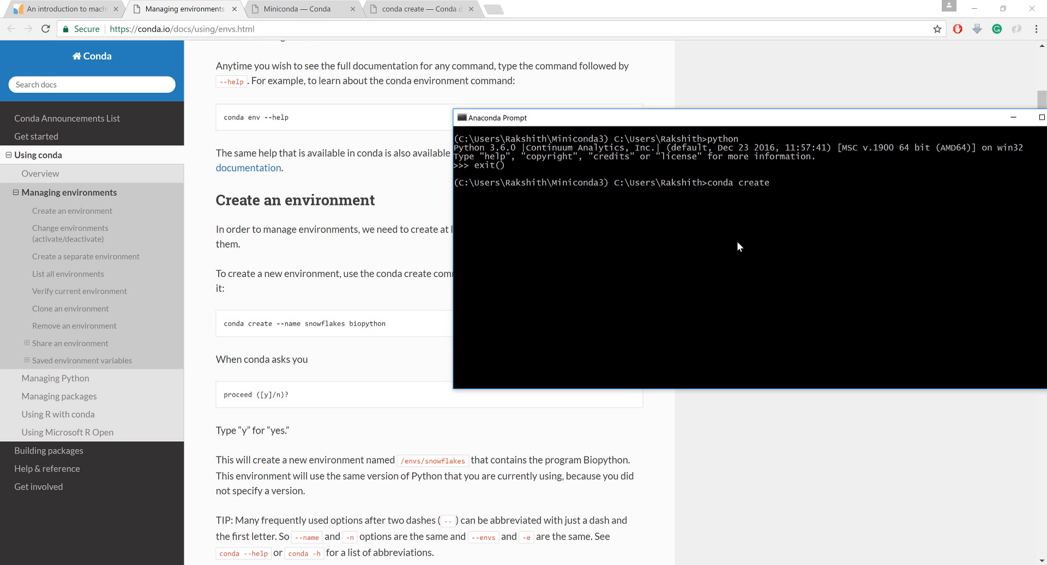
pyautogui.write('--')
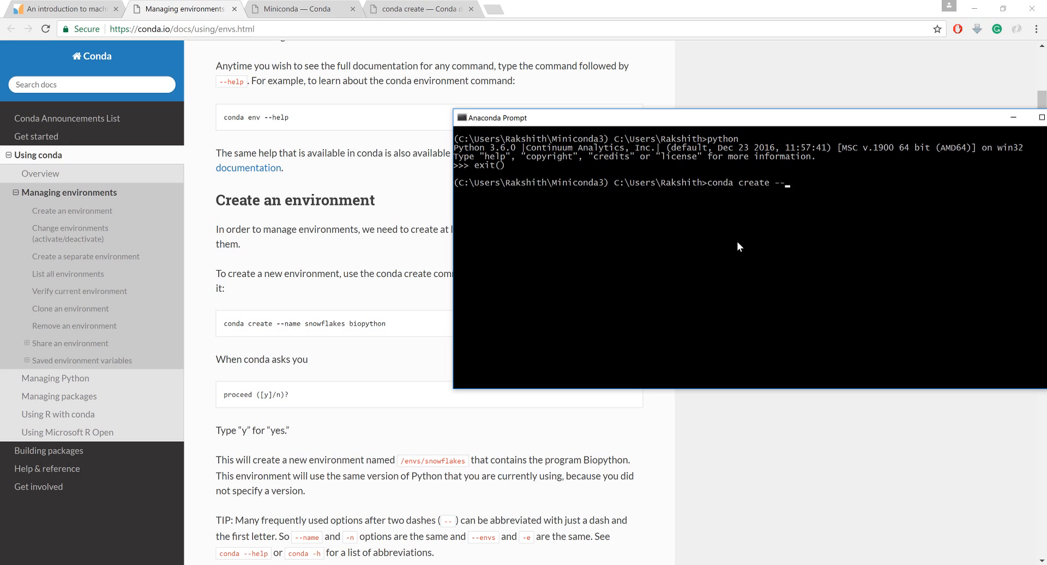
pyautogui.write('name')
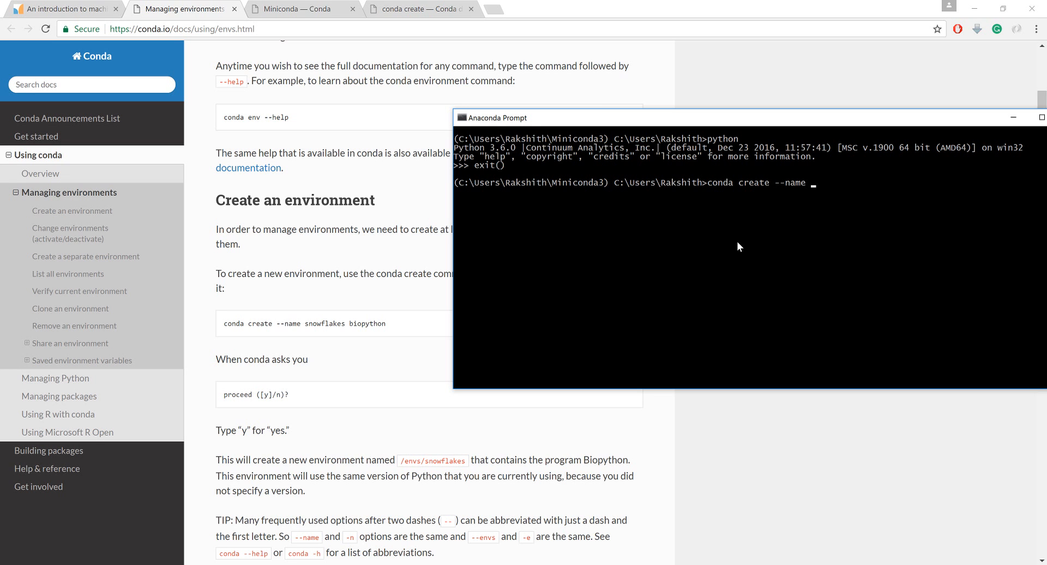
pyautogui.write('Machinle')
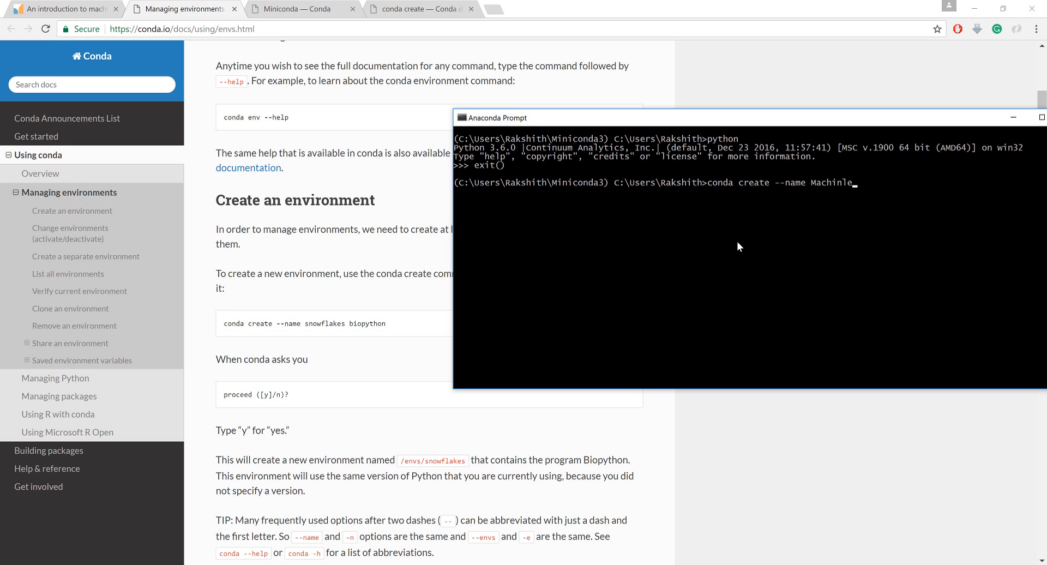
pyautogui.write('ear')
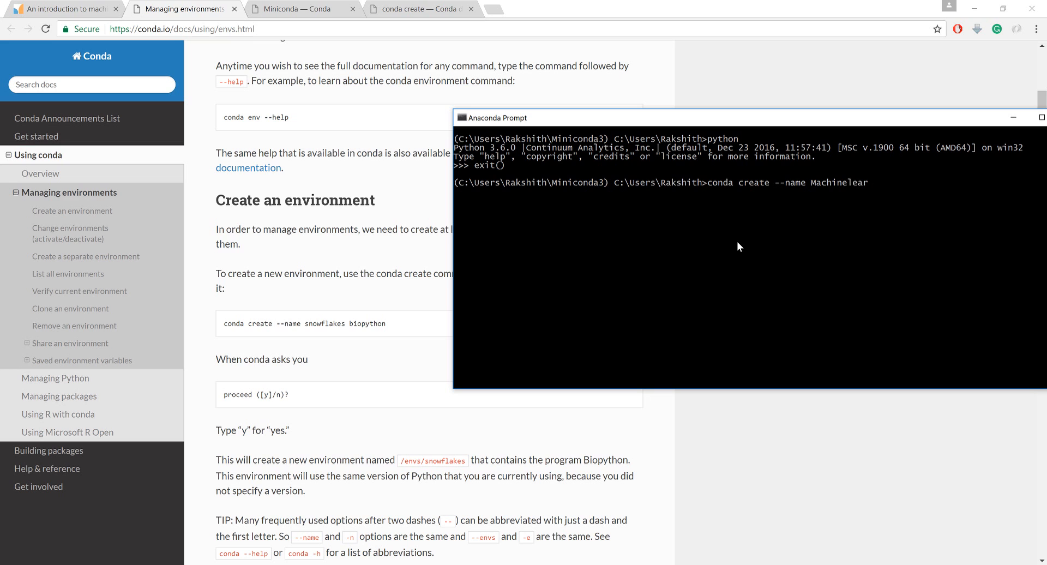
pyautogui.write('ning')
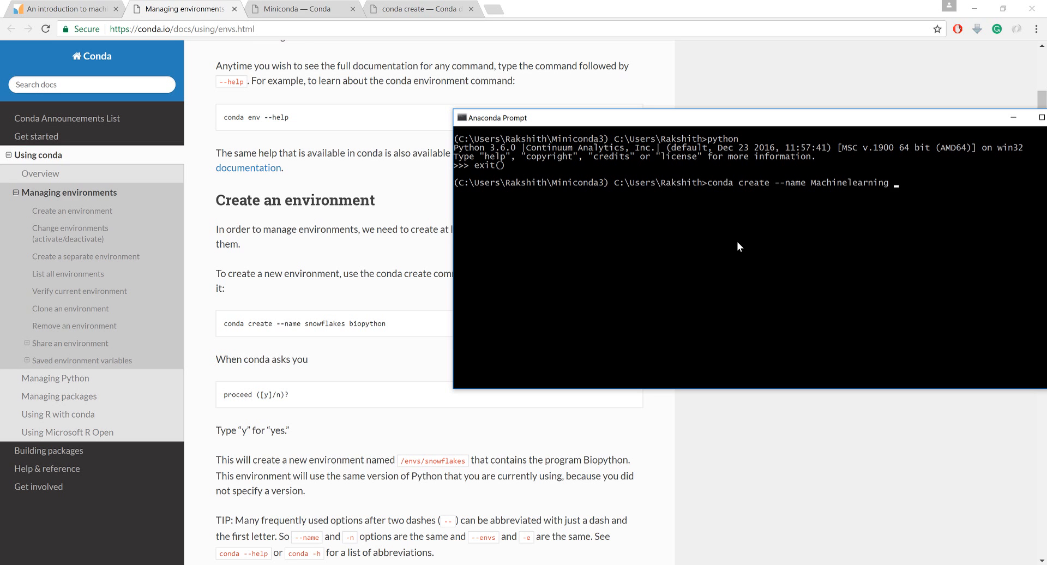
pyautogui.write('scikit-le')
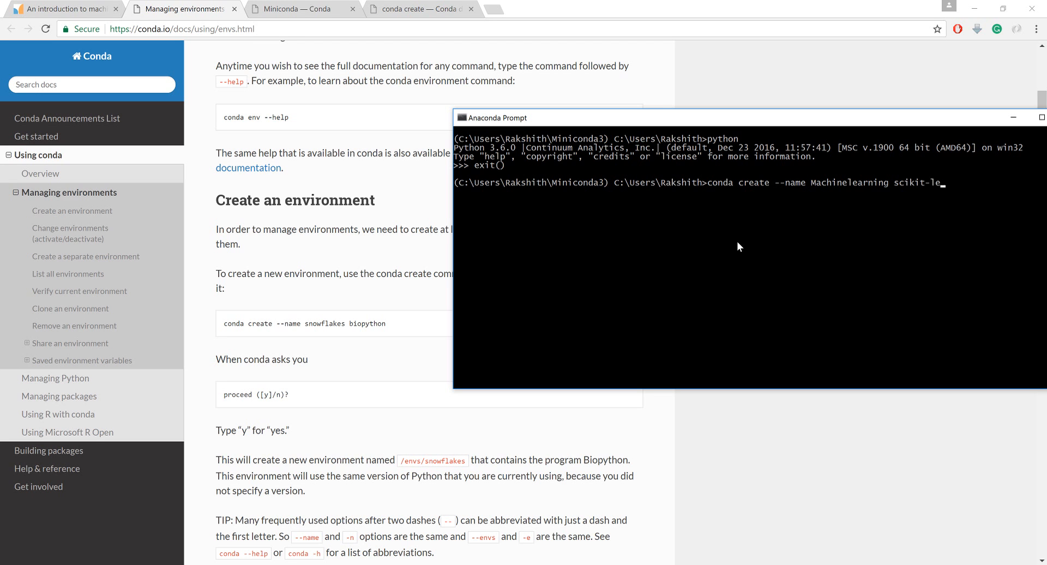
pyautogui.write('arn')
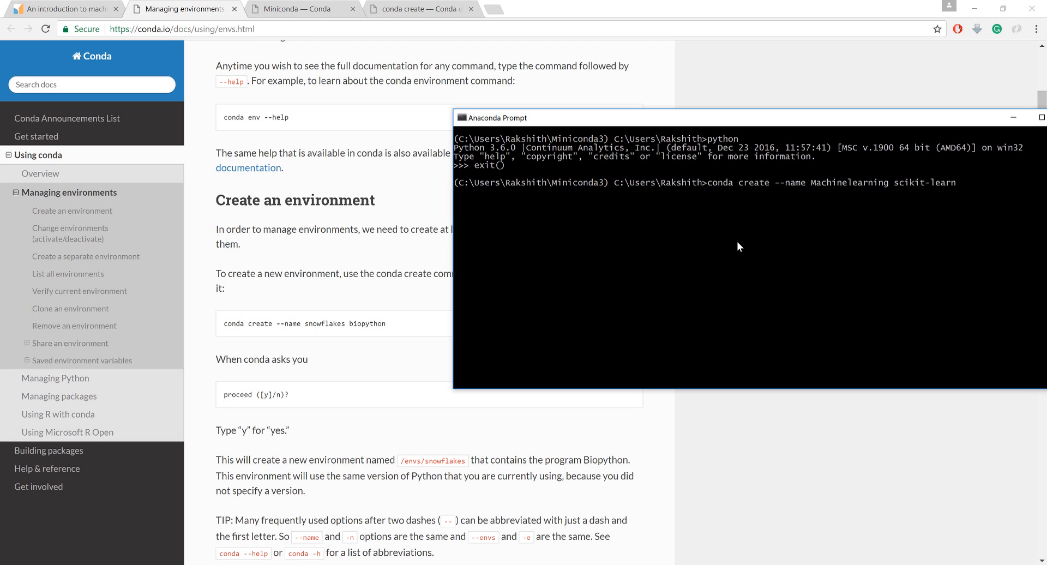
pyautogui.press('Return')
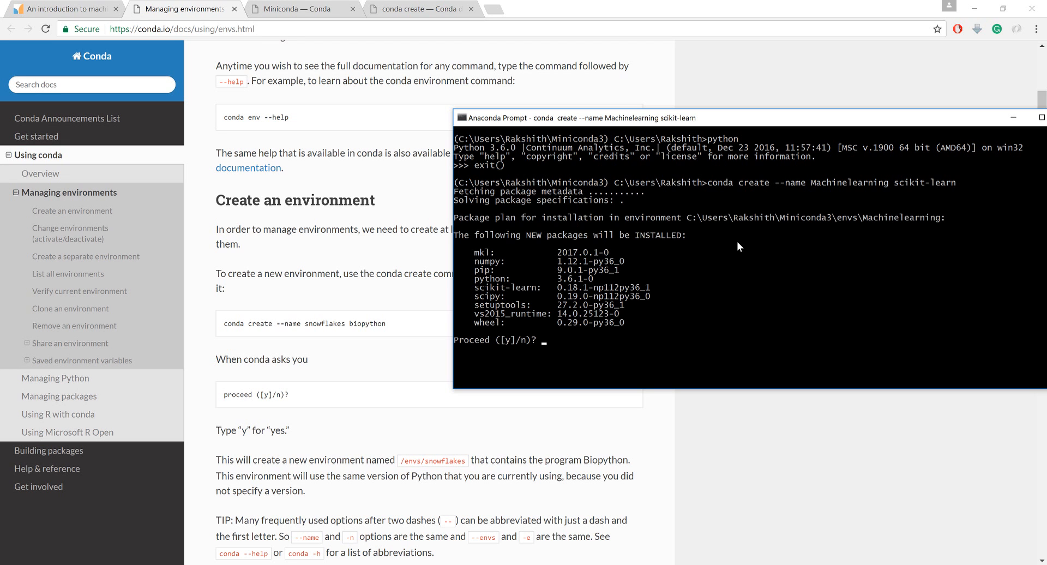
# - Confirm the package plan with 'y' and let all packages finish downloading
pyautogui.write('y')
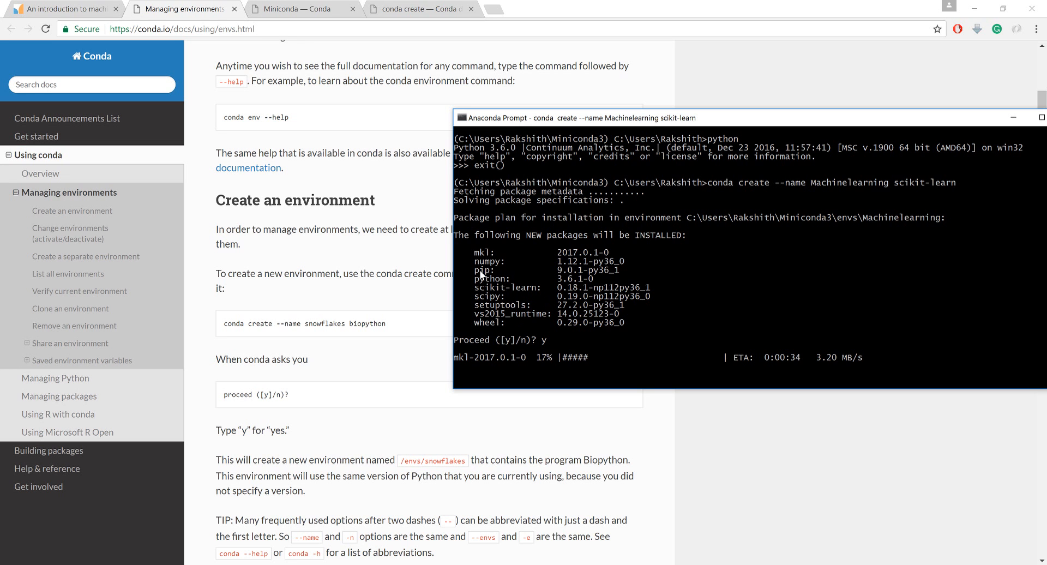
pyautogui.moveTo(535, 301)
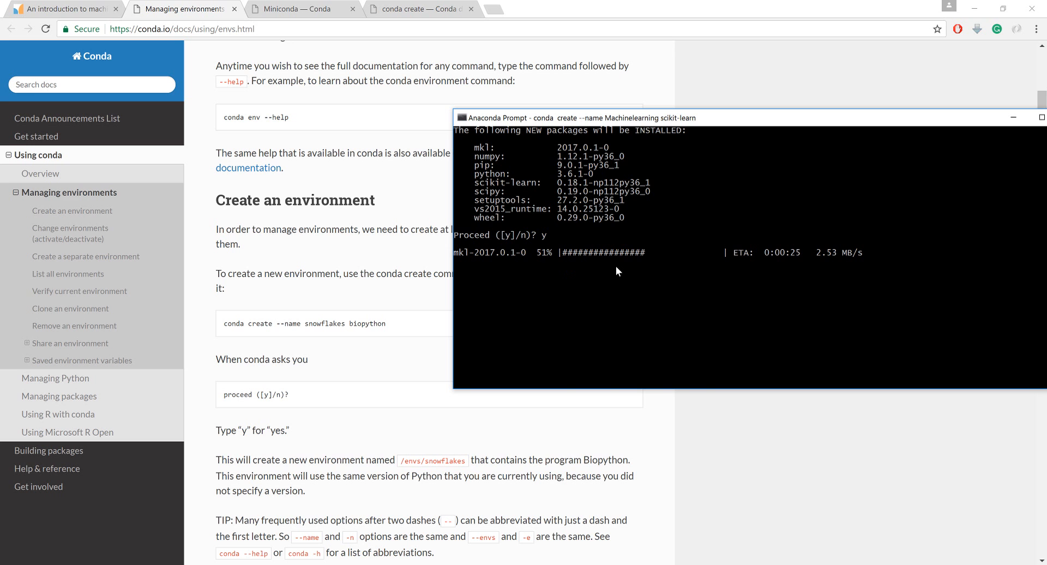
pyautogui.scroll(-3)
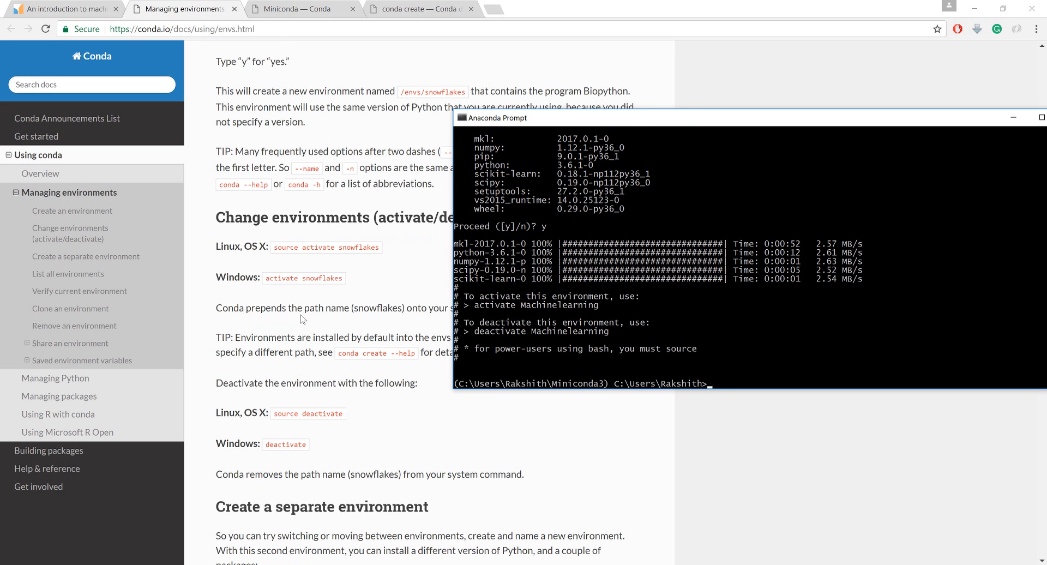
pyautogui.moveTo(571, 281)
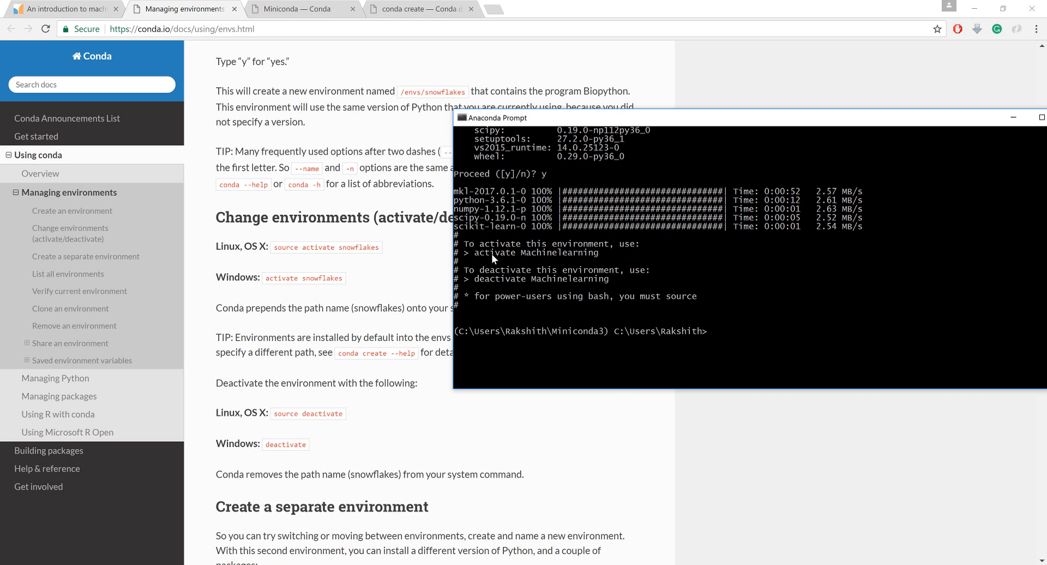
pyautogui.moveTo(488, 274)
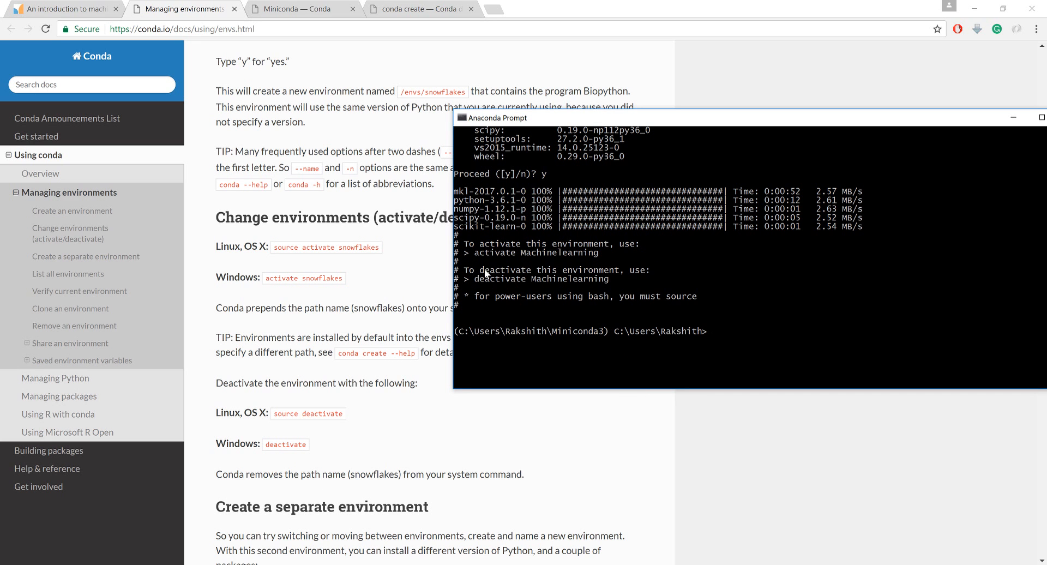
pyautogui.moveTo(568, 255)
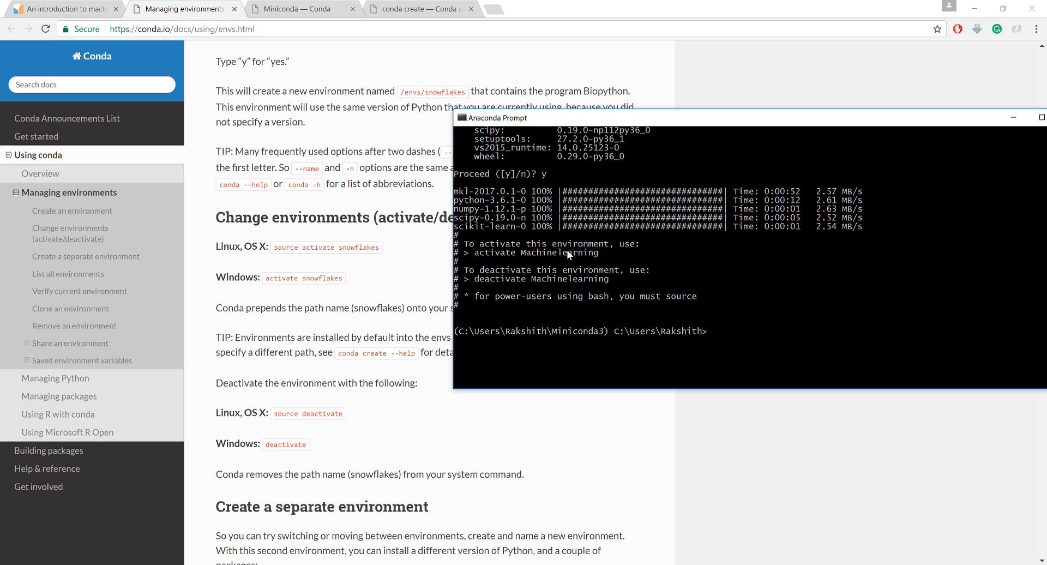
pyautogui.moveTo(244, 246)
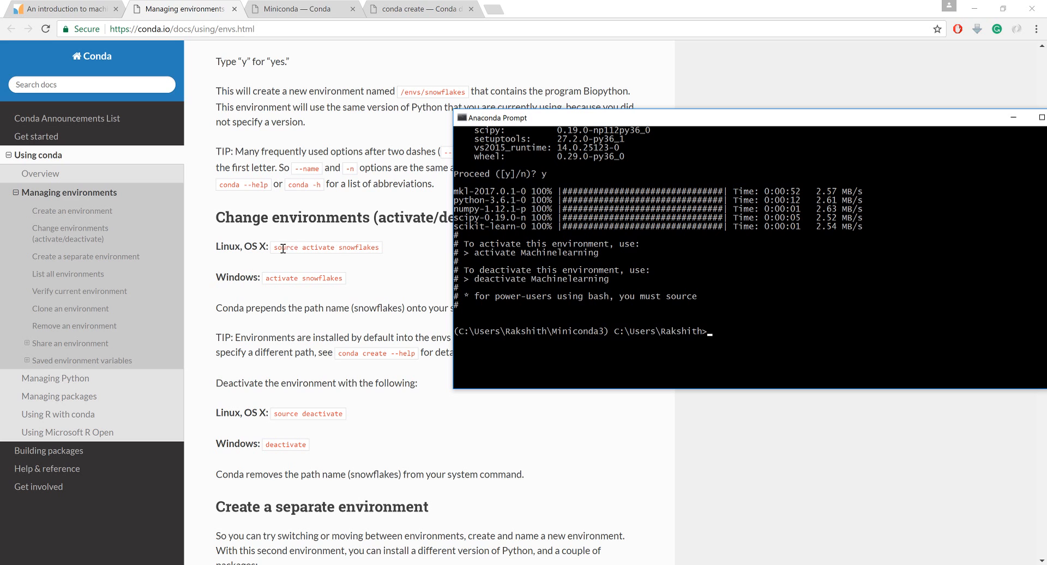
pyautogui.moveTo(721, 342)
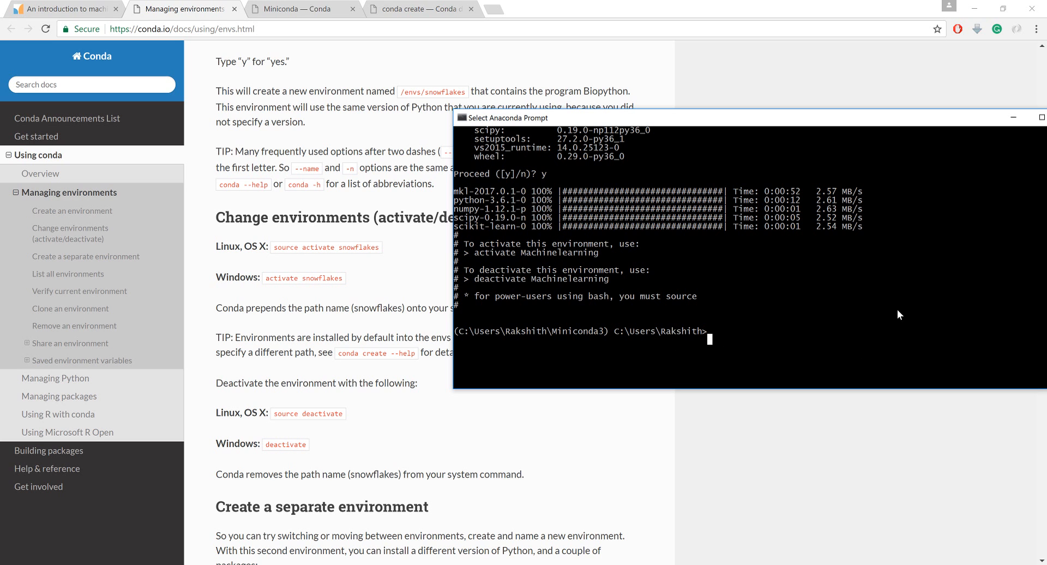
# - Activate the machinelearning environment
pyautogui.write('conda create --name Machinelearning sci')
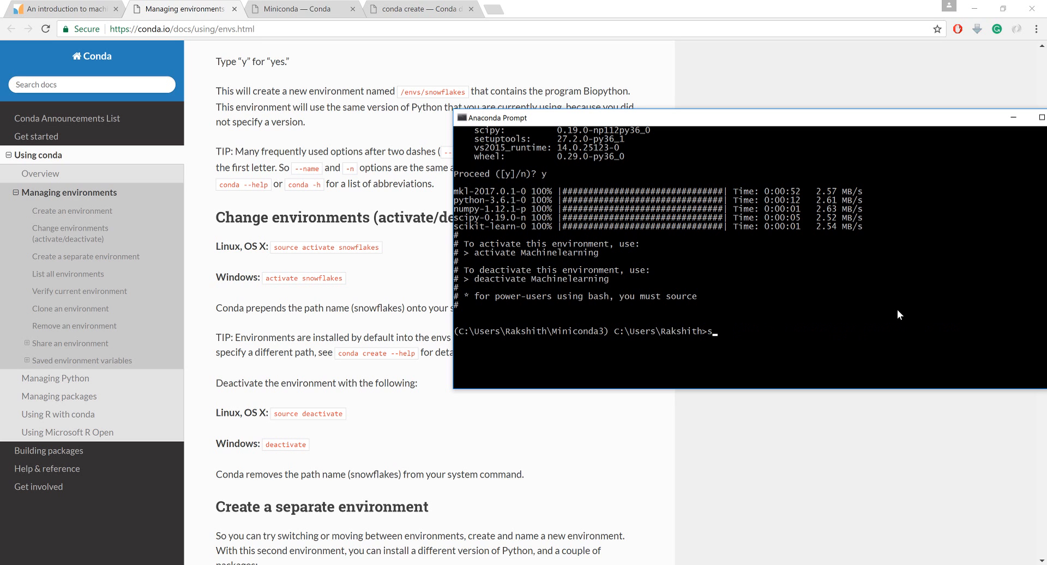
pyautogui.write('ctivate')
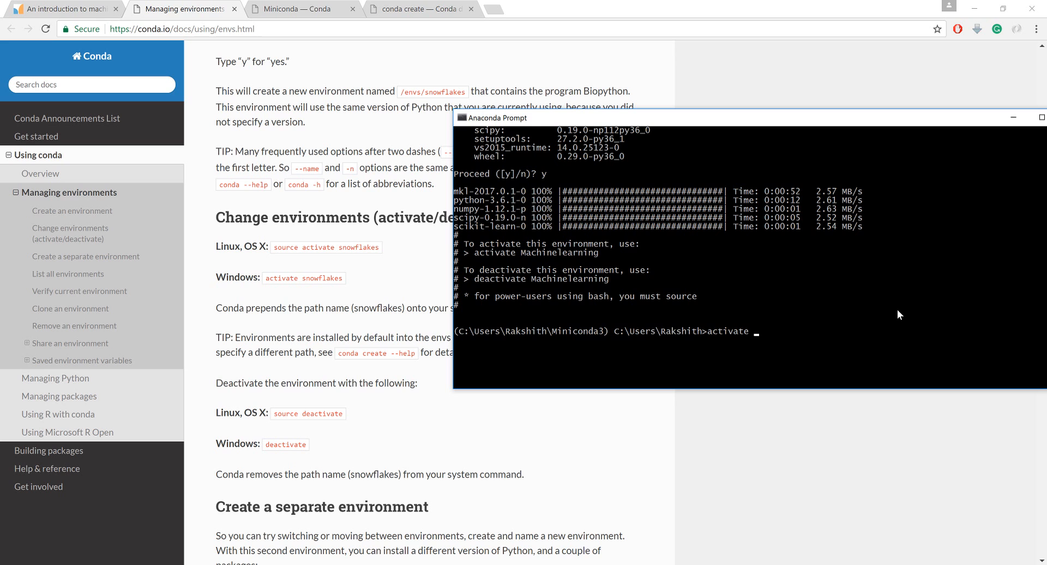
pyautogui.write('machinelearning')
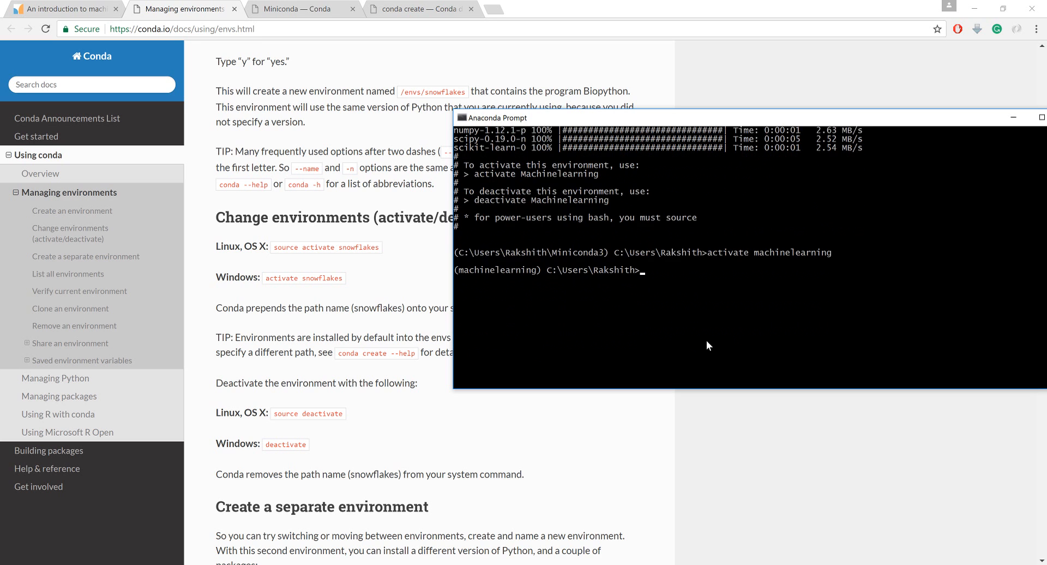
# - Start Python inside the environment and enter 'import sklearn'
pyautogui.write('pth')
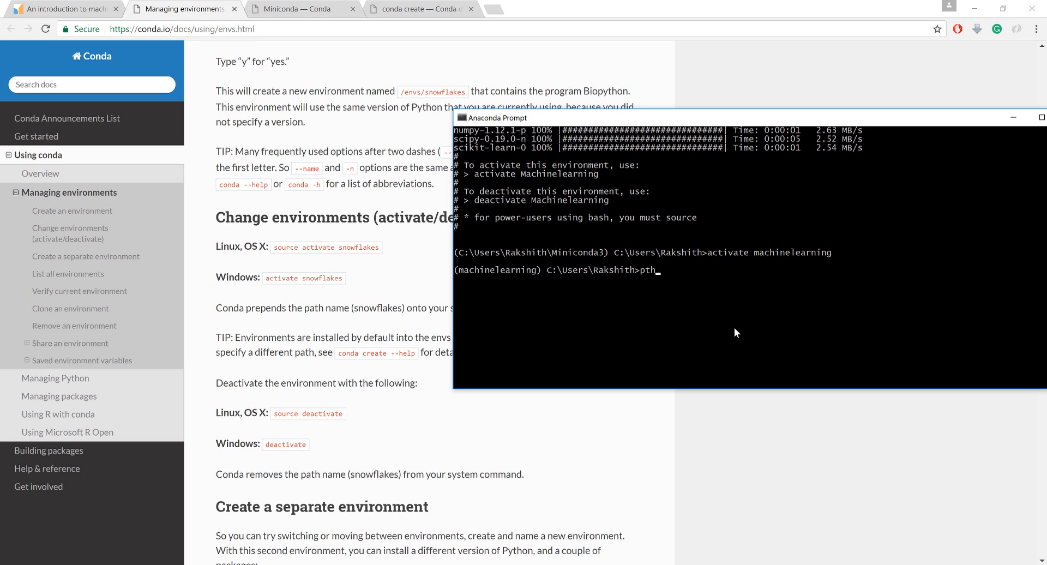
pyautogui.write('ython')
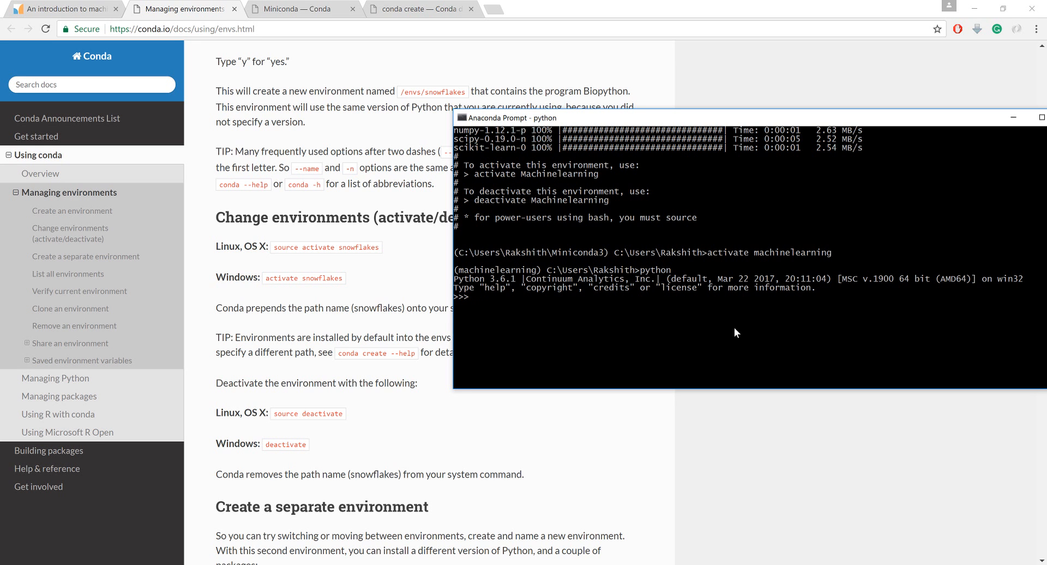
pyautogui.write('import skle')
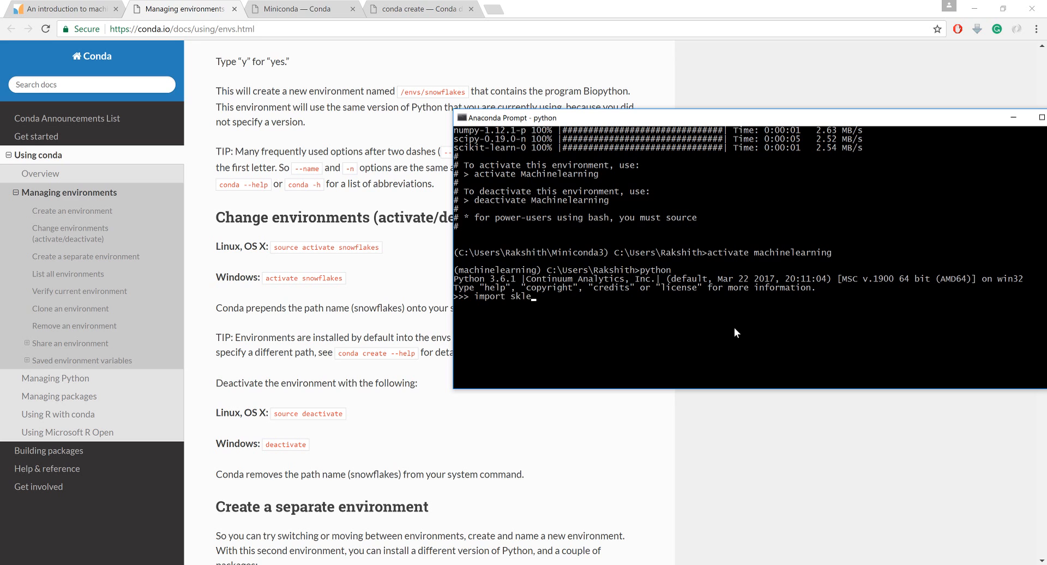
pyautogui.write('arn')
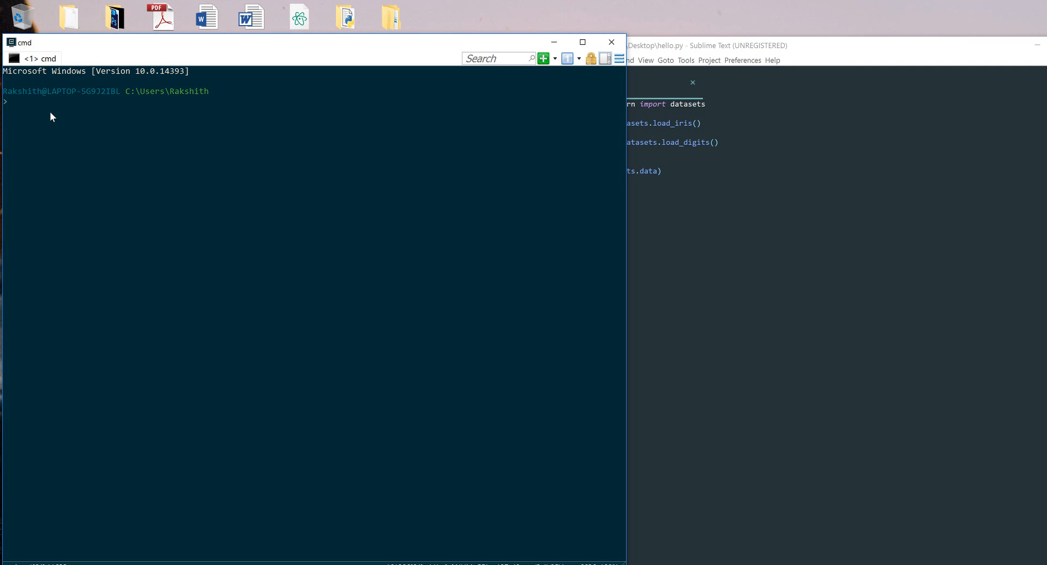
pyautogui.moveTo(42, 119)
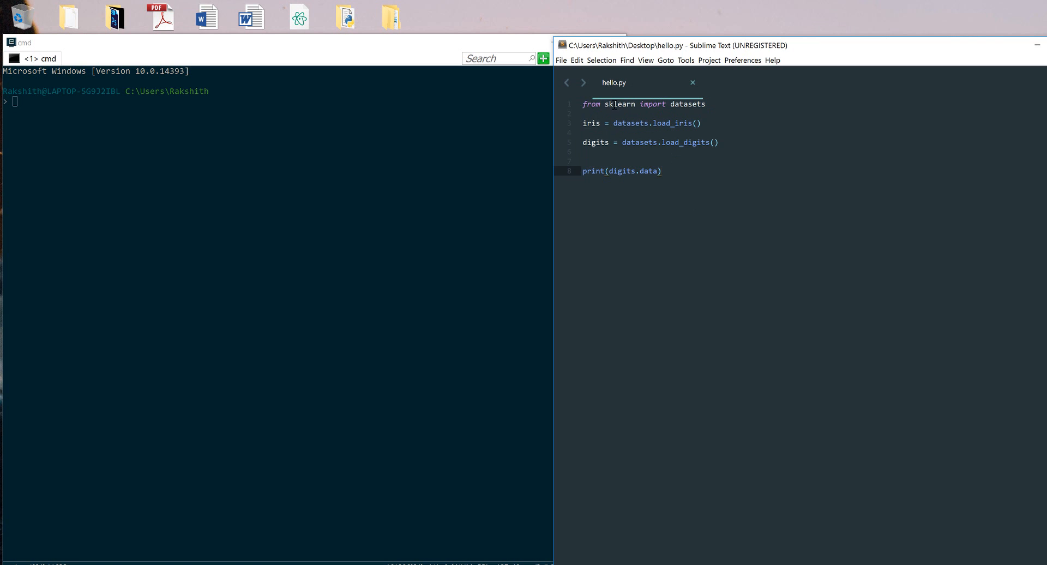
# - Bring the cmd console to the front beside hello.py in Sublime Text
pyautogui.click(584, 132)
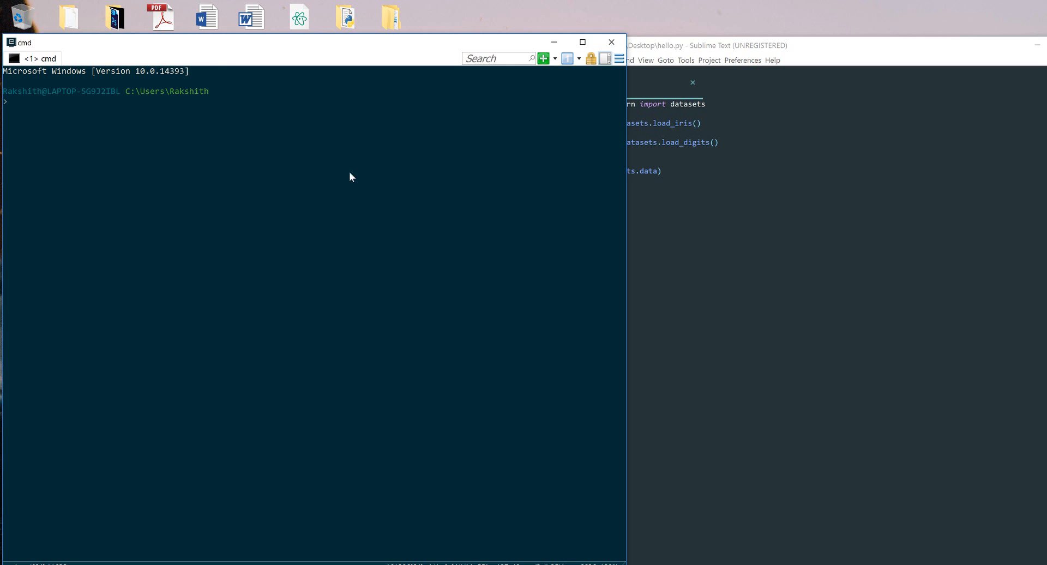
pyautogui.moveTo(255, 142)
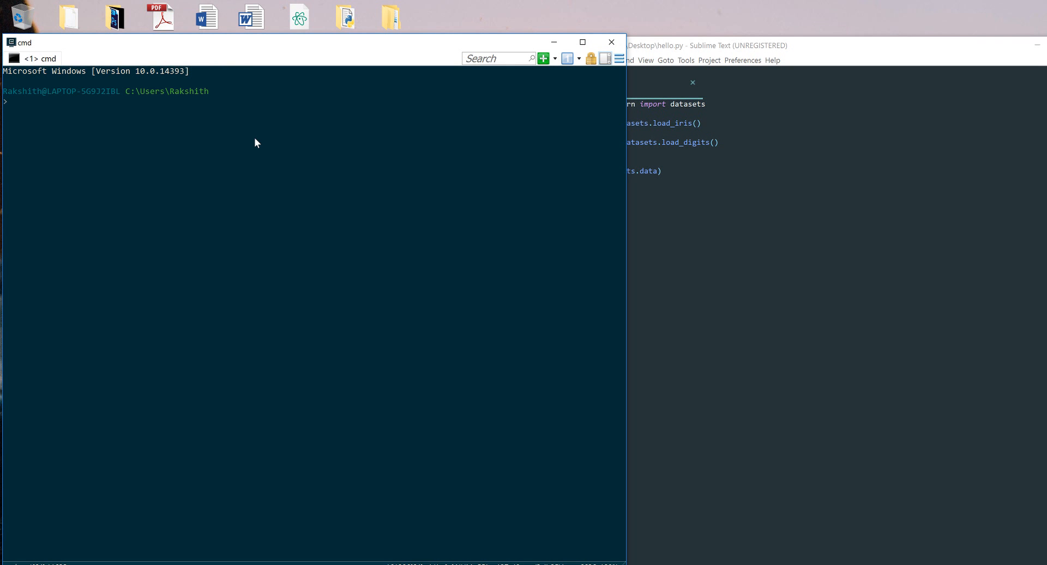
# - From the Desktop folder, run 'python hello.py'; it fails with 'No module named sklearn'
pyautogui.write('cd Des')
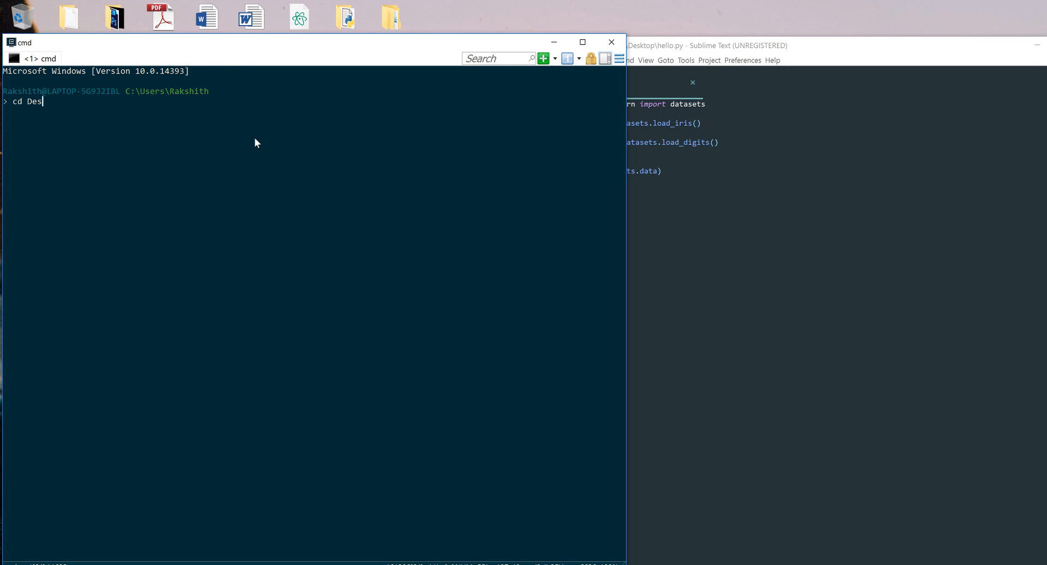
pyautogui.press('Return')
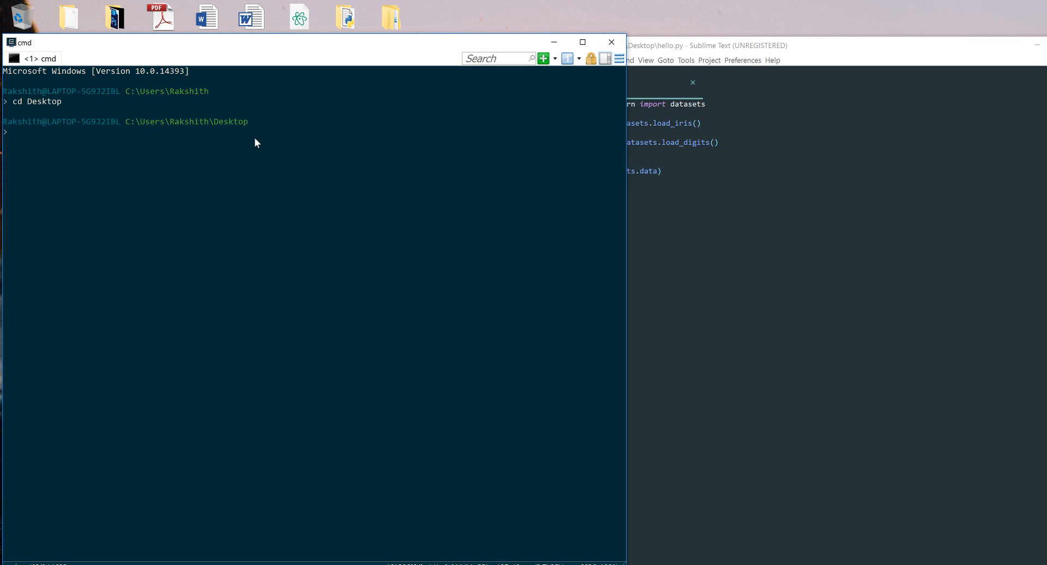
pyautogui.moveTo(272, 186)
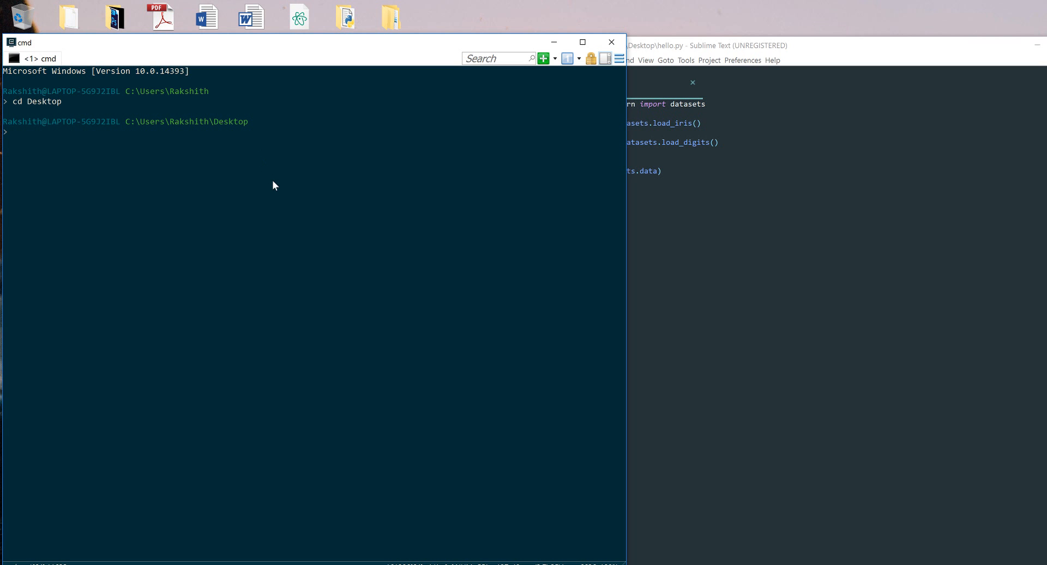
pyautogui.write('pyht')
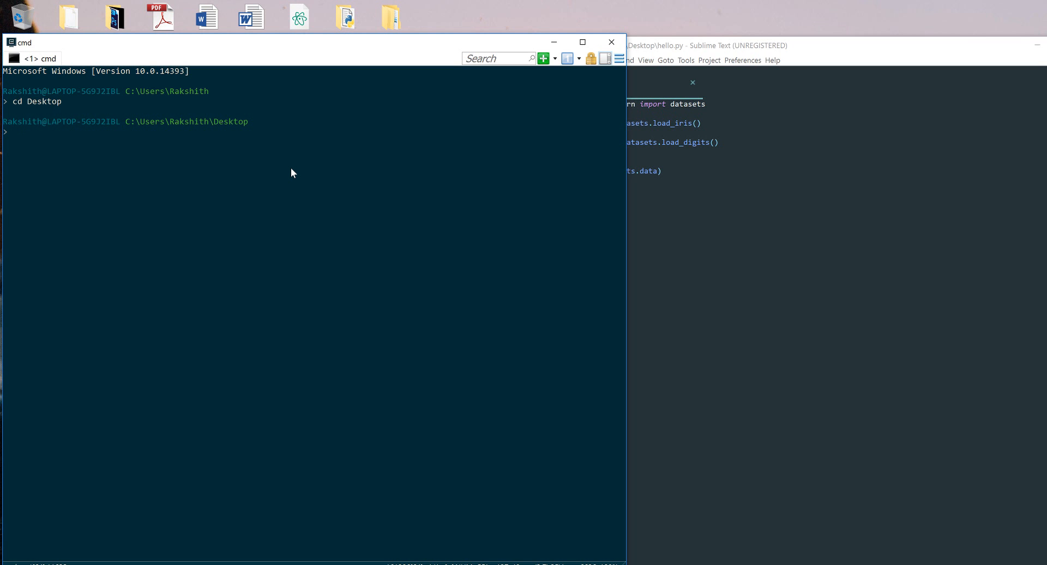
pyautogui.write('python')
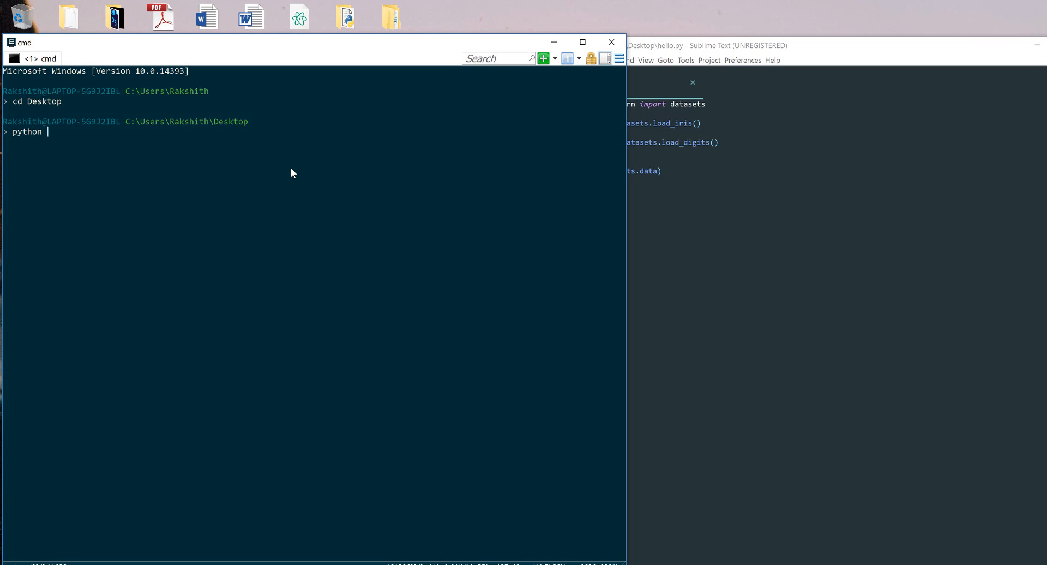
pyautogui.write('hello.p')
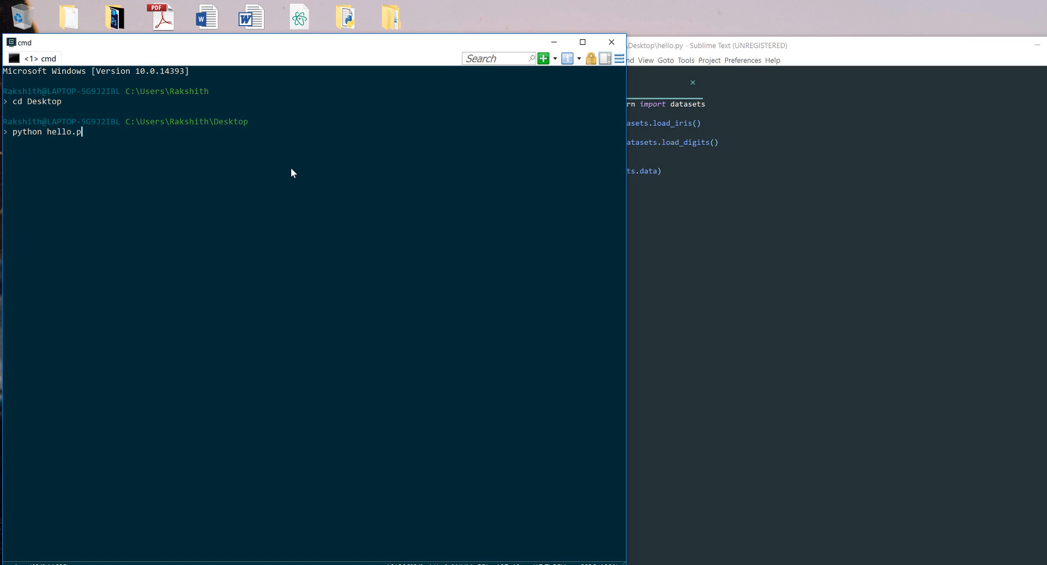
pyautogui.press('Return')
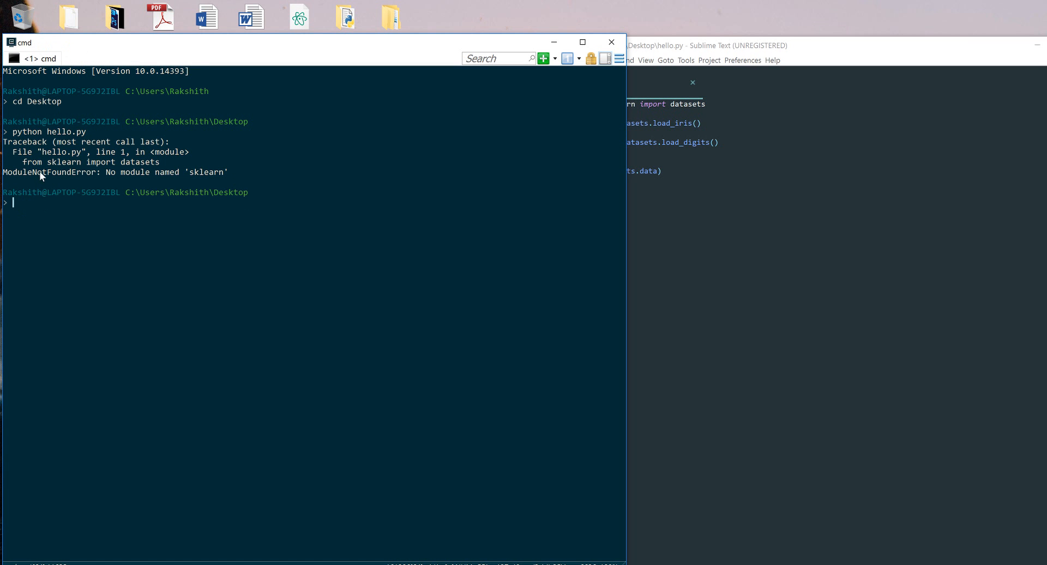
pyautogui.moveTo(303, 221)
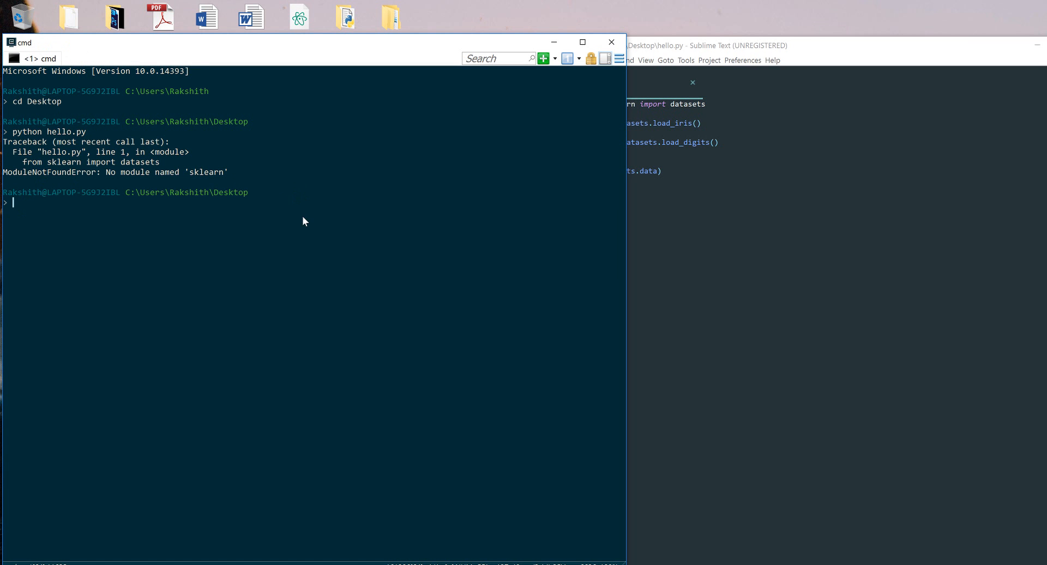
pyautogui.moveTo(299, 219)
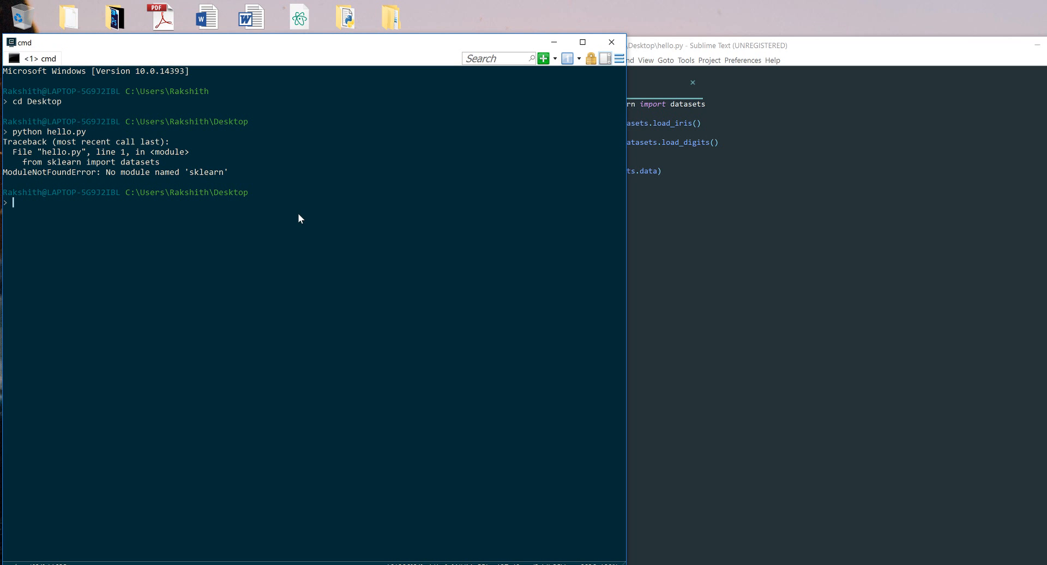
pyautogui.moveTo(305, 198)
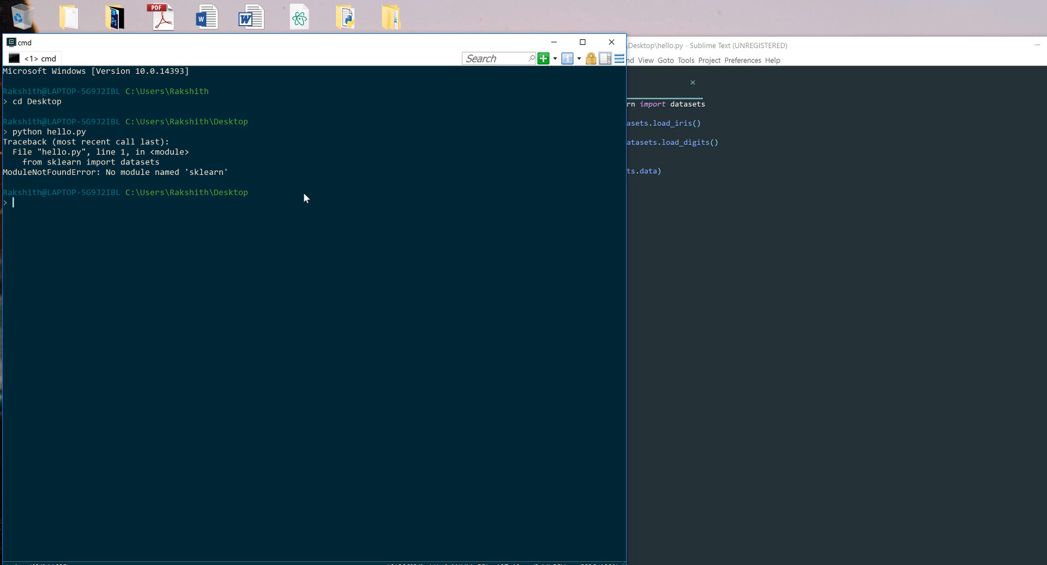
# - Activate the MachineLearning environment and rerun hello.py so it prints the digits array
pyautogui.write('act')
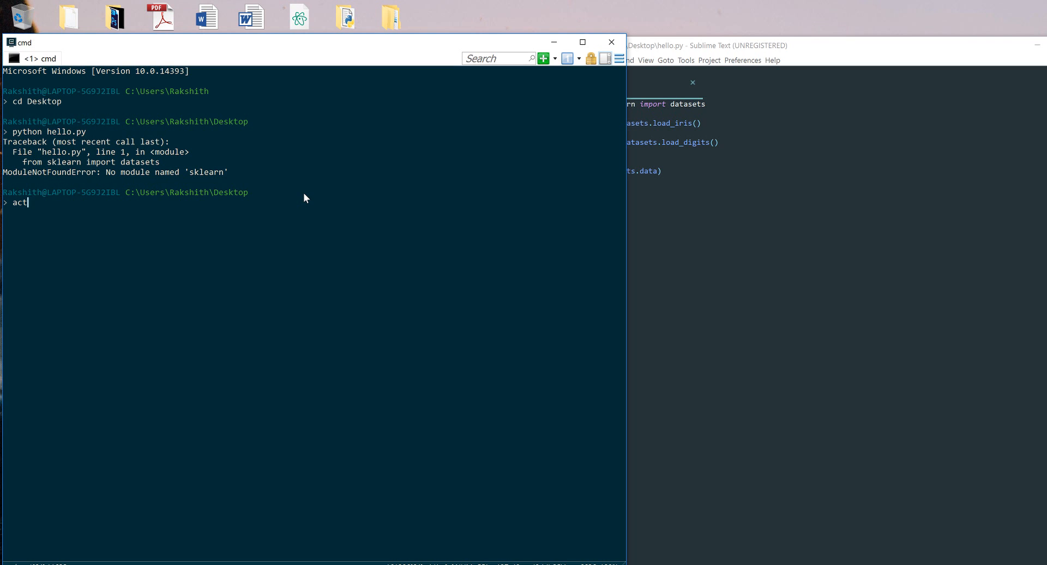
pyautogui.write('ivate')
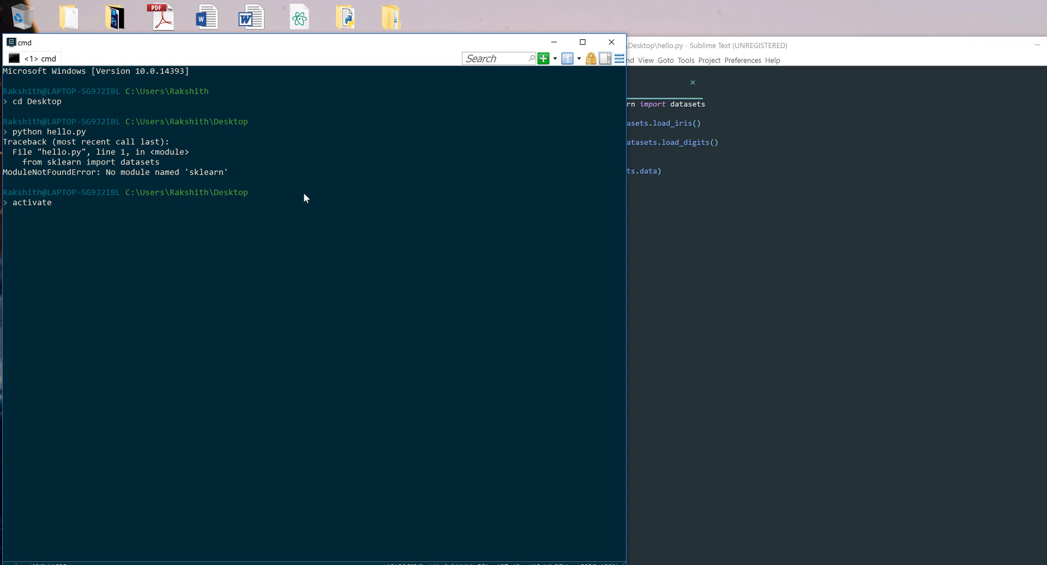
pyautogui.write('MachineLearni')
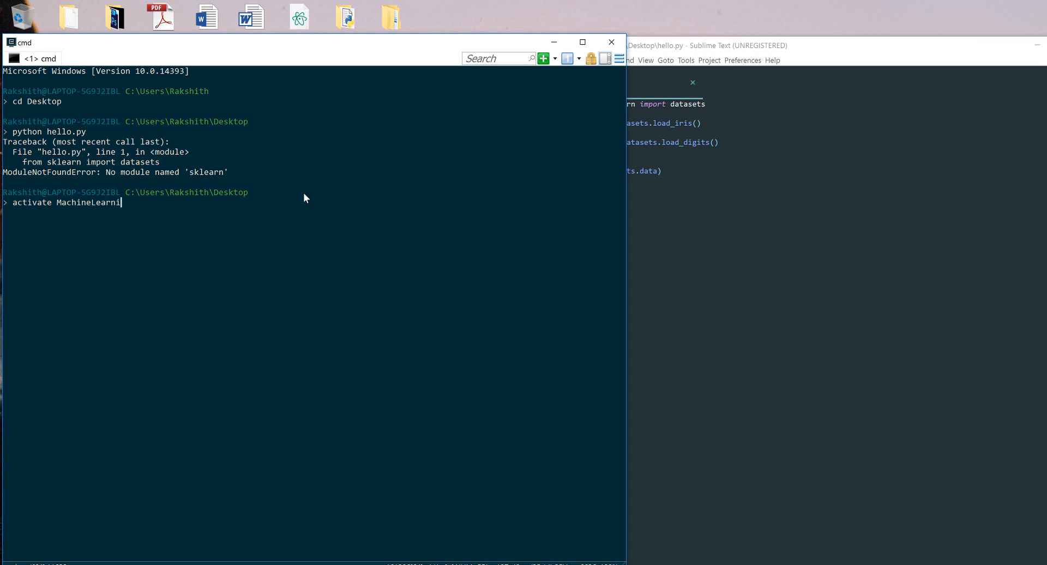
pyautogui.press('Return')
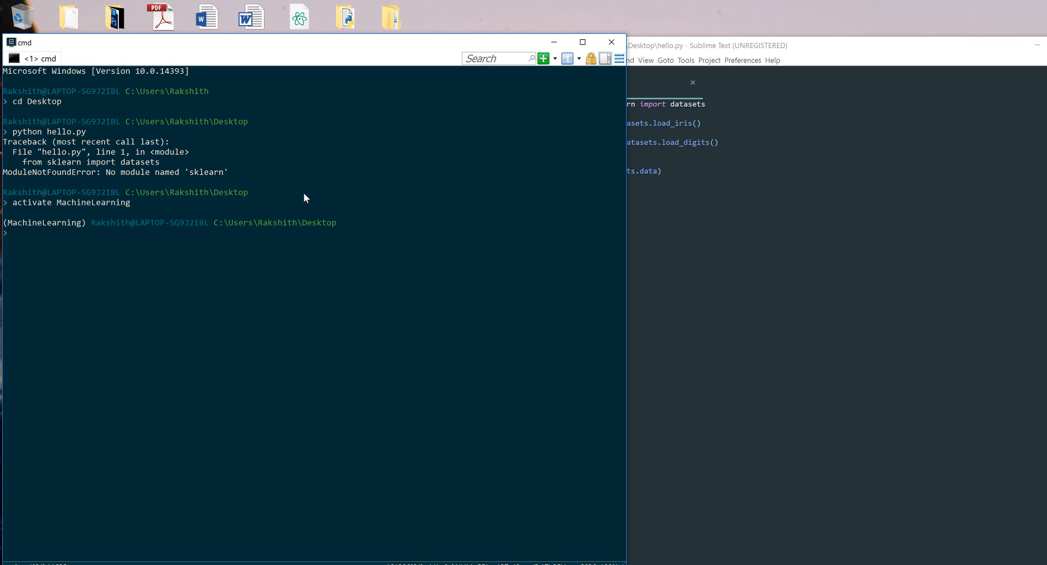
pyautogui.moveTo(458, 216)
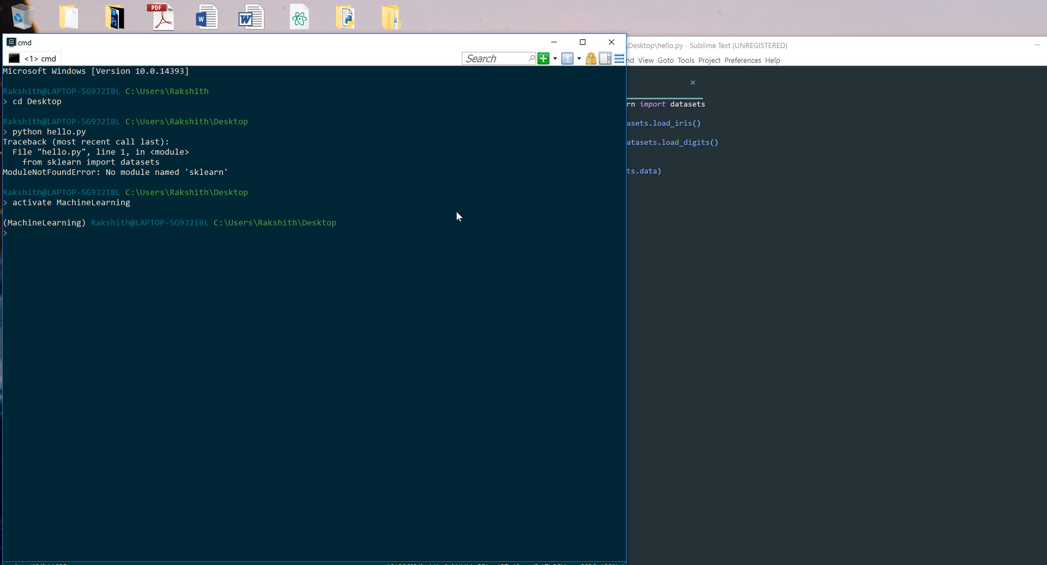
pyautogui.write('activate MachineLearning')
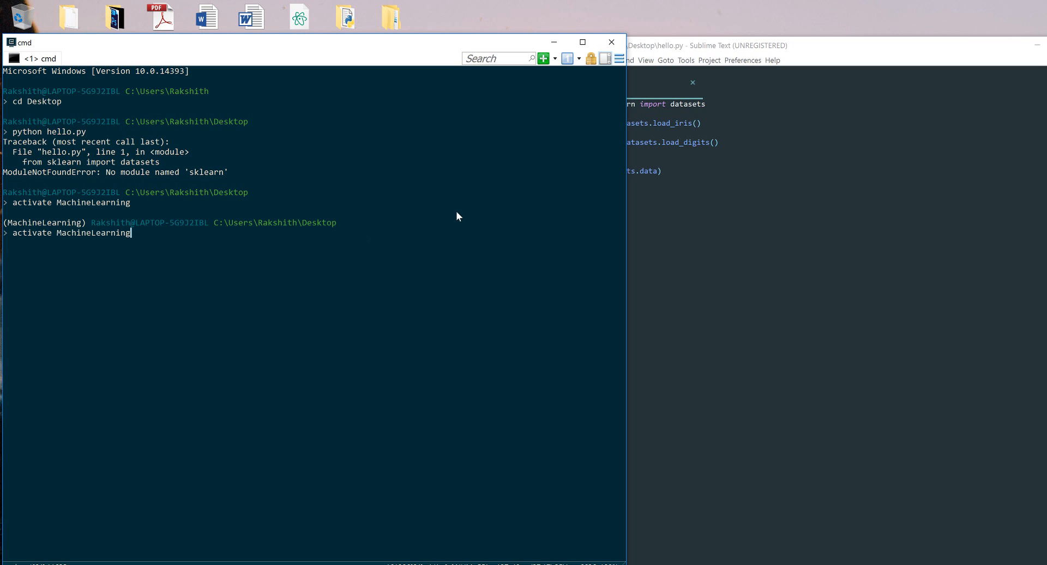
pyautogui.press('Return')
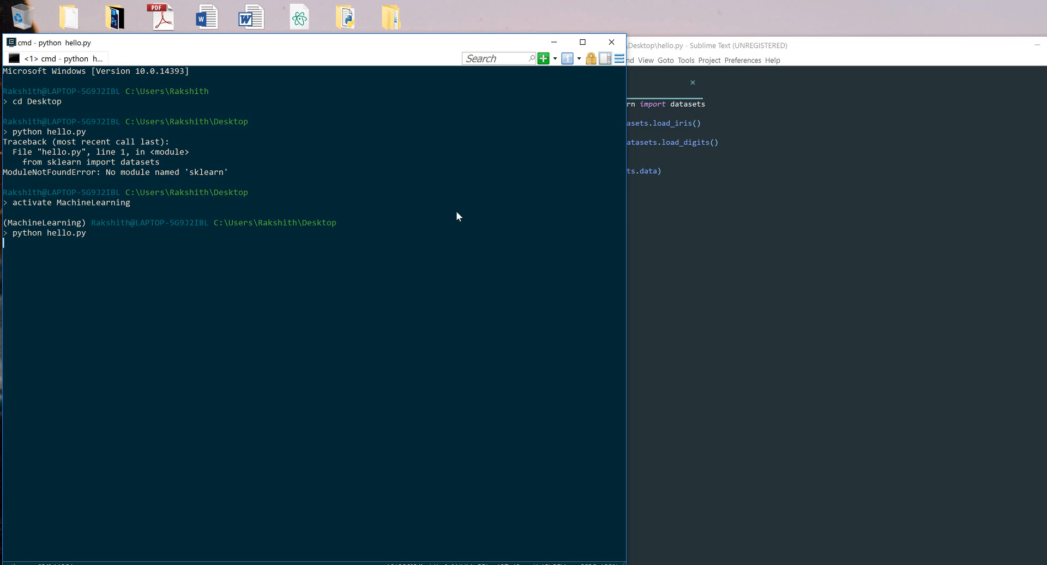
pyautogui.press('Return')
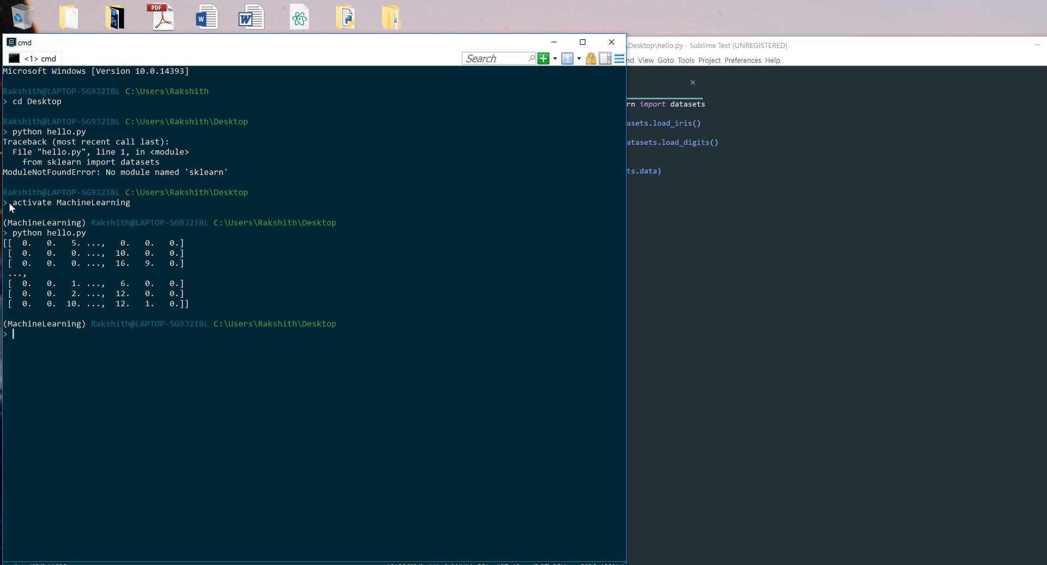
pyautogui.moveTo(672, 369)
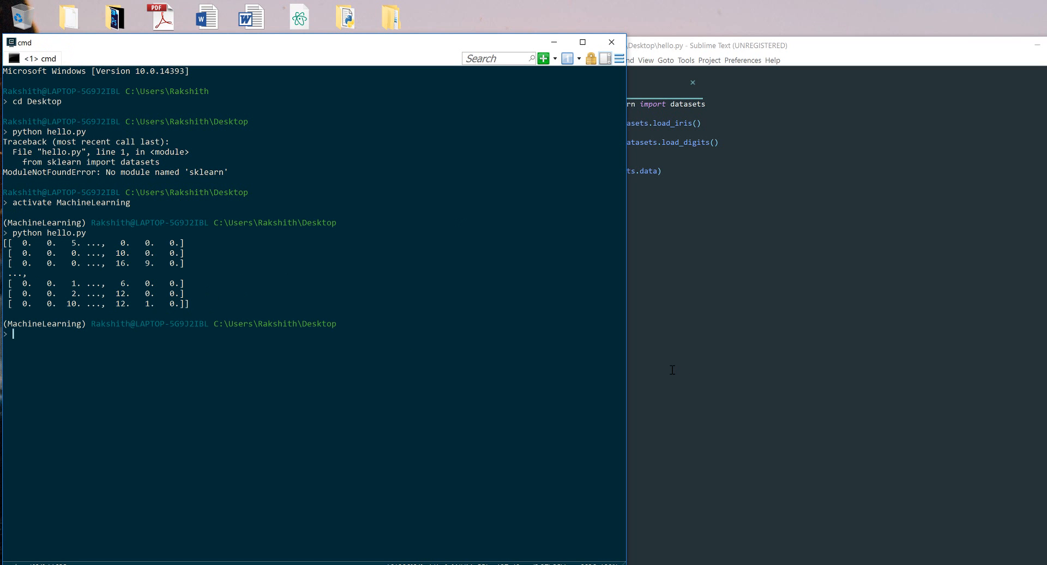